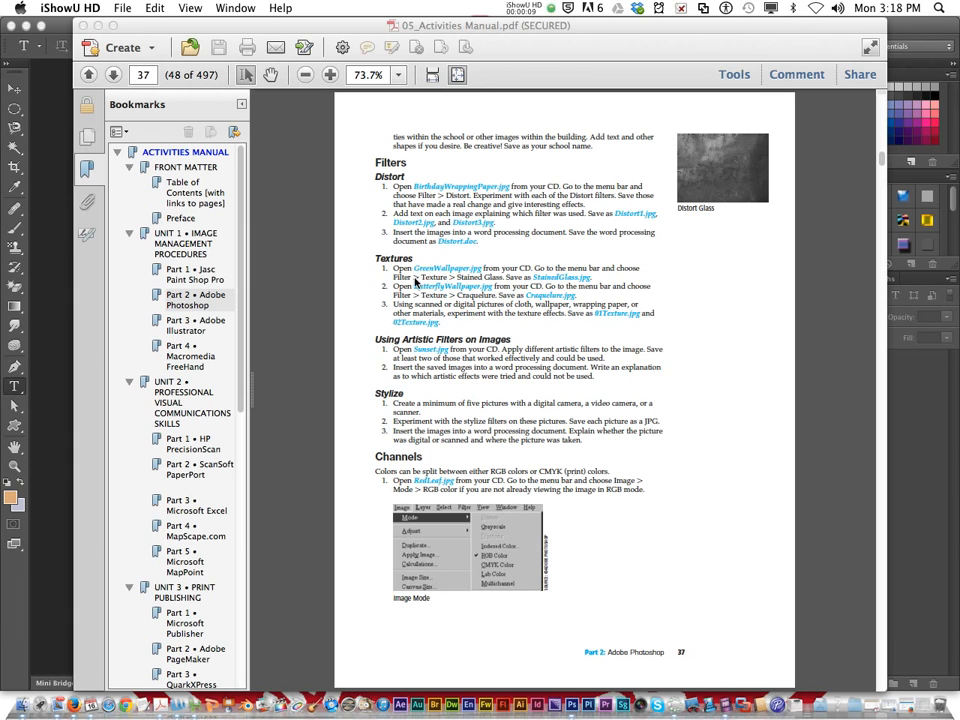
mouse_move(452, 272)
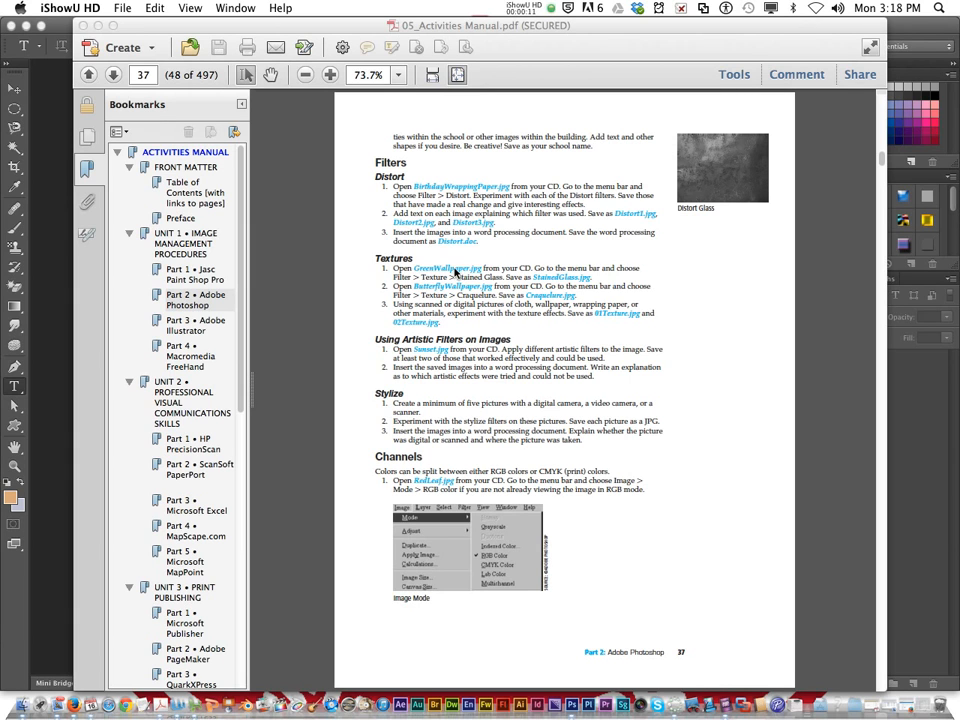
mouse_move(460, 272)
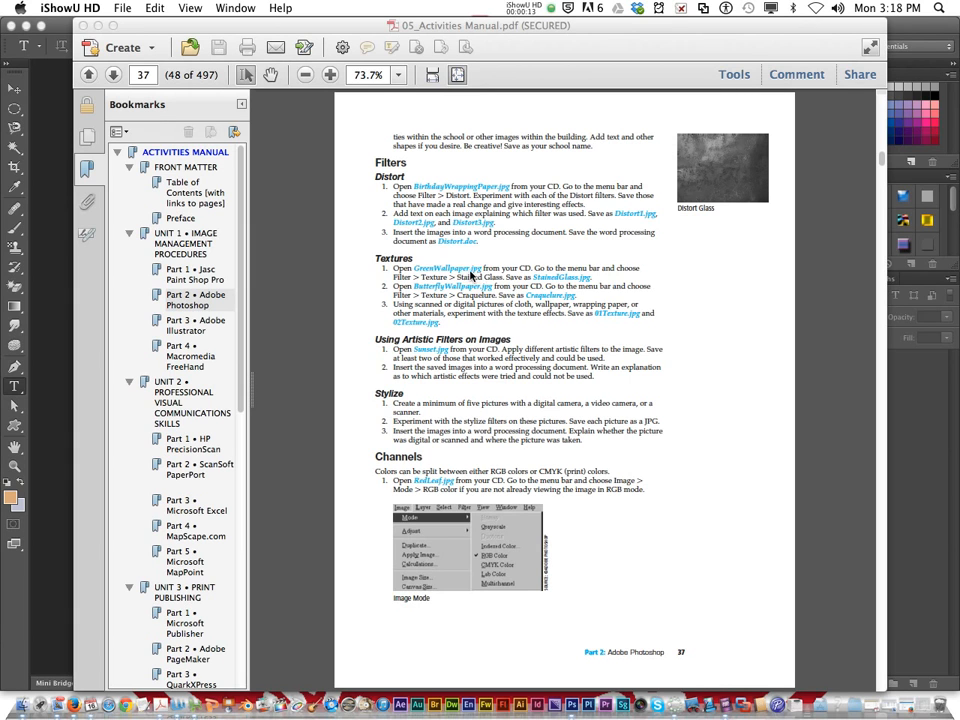
mouse_move(44, 248)
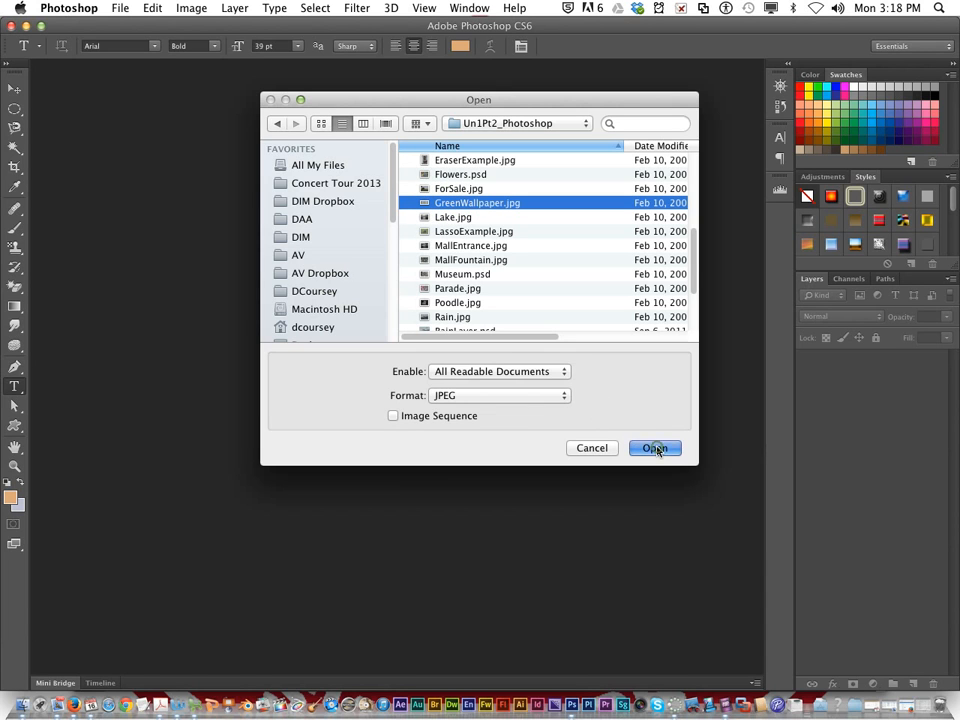
Open GreenWallpaper.jpg from the Un1Pt2_Photoshop folder
click(656, 448)
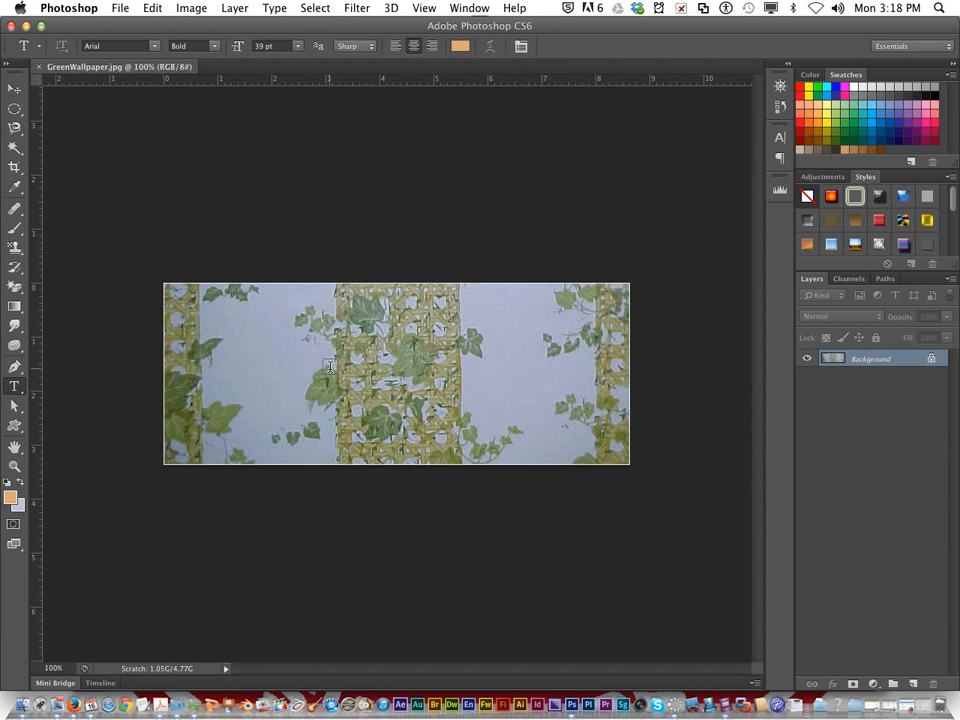
mouse_move(292, 360)
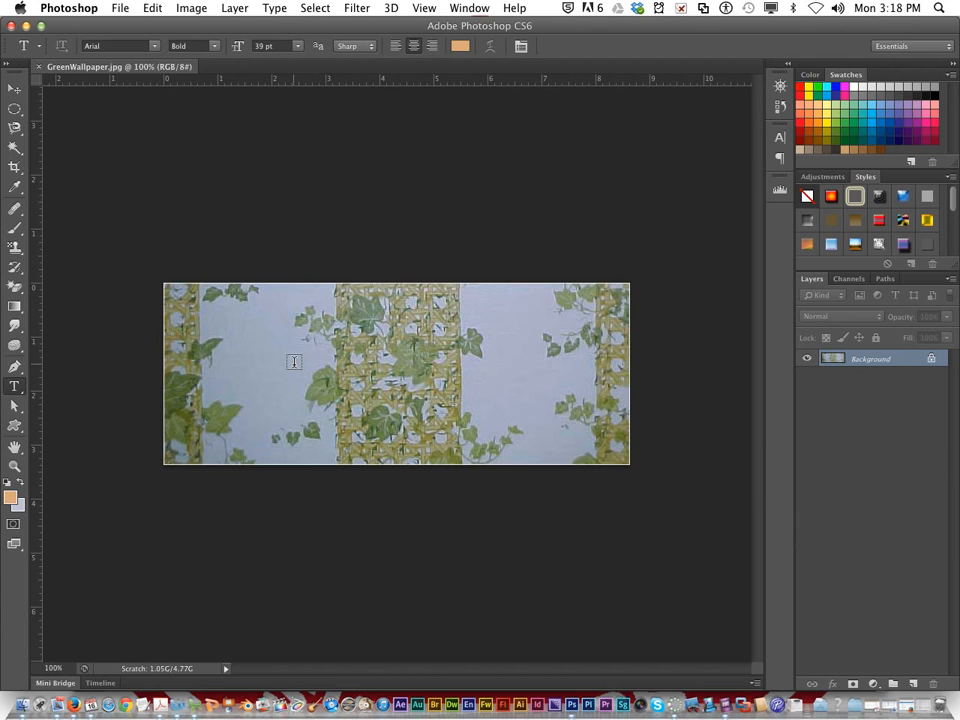
mouse_move(282, 318)
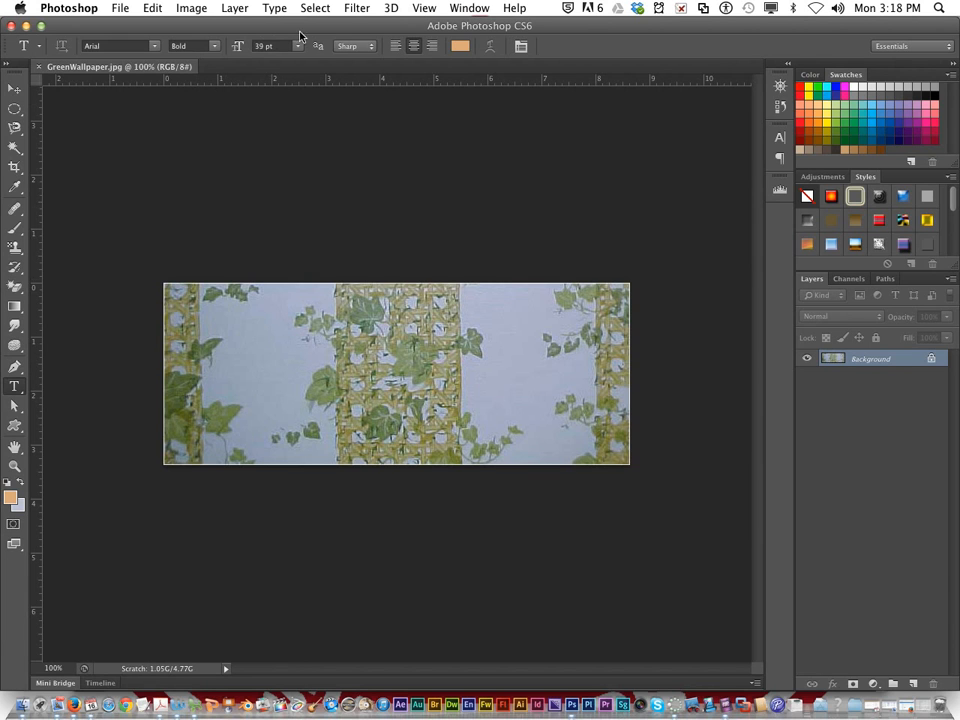
Bring up the Filter menu over the unfiltered green wallpaper
click(316, 8)
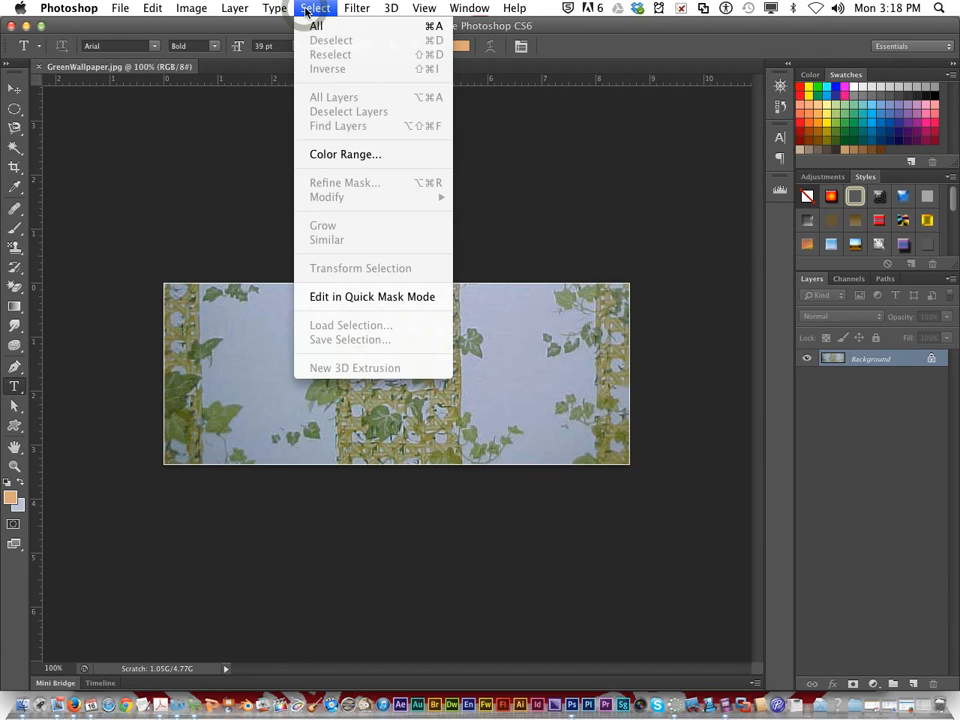
click(356, 8)
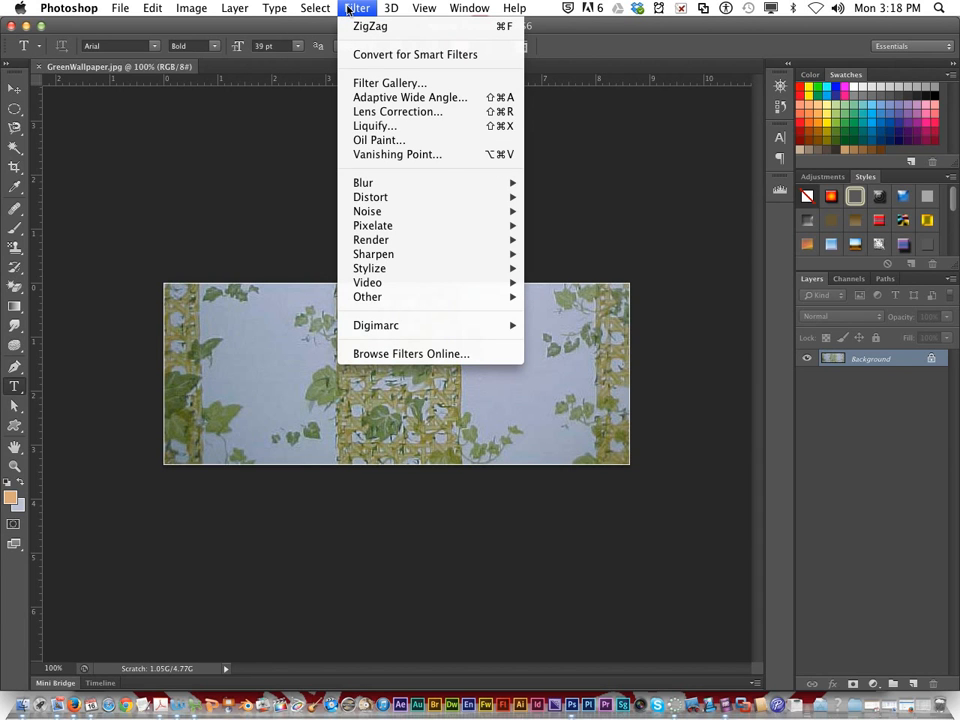
mouse_move(388, 84)
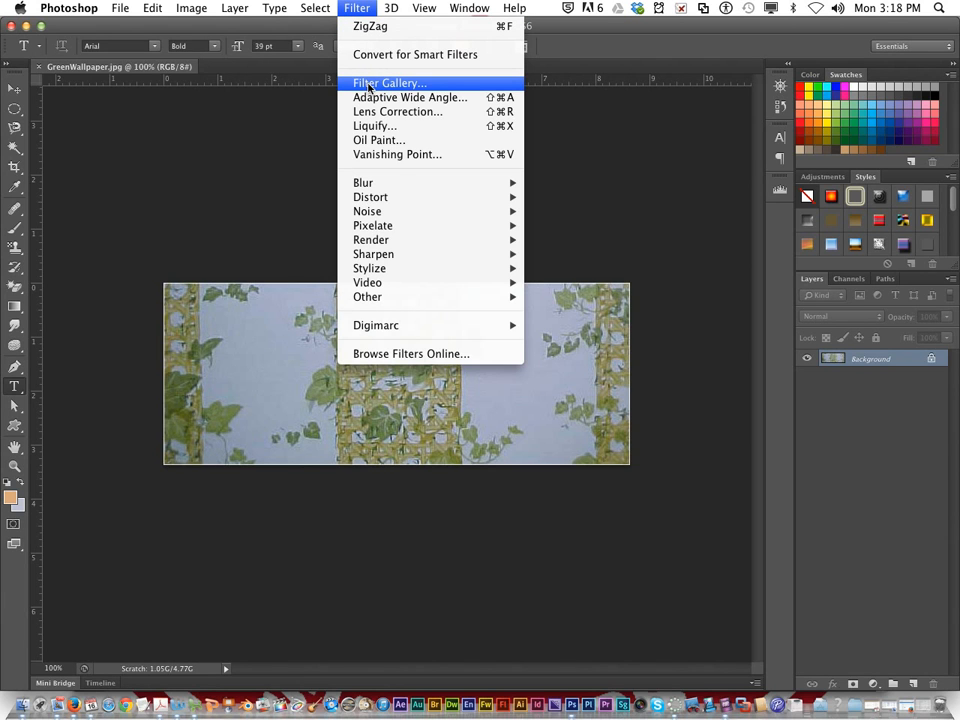
In the Filter Gallery, choose Texture > Stained Glass to preview it on the wallpaper
click(388, 82)
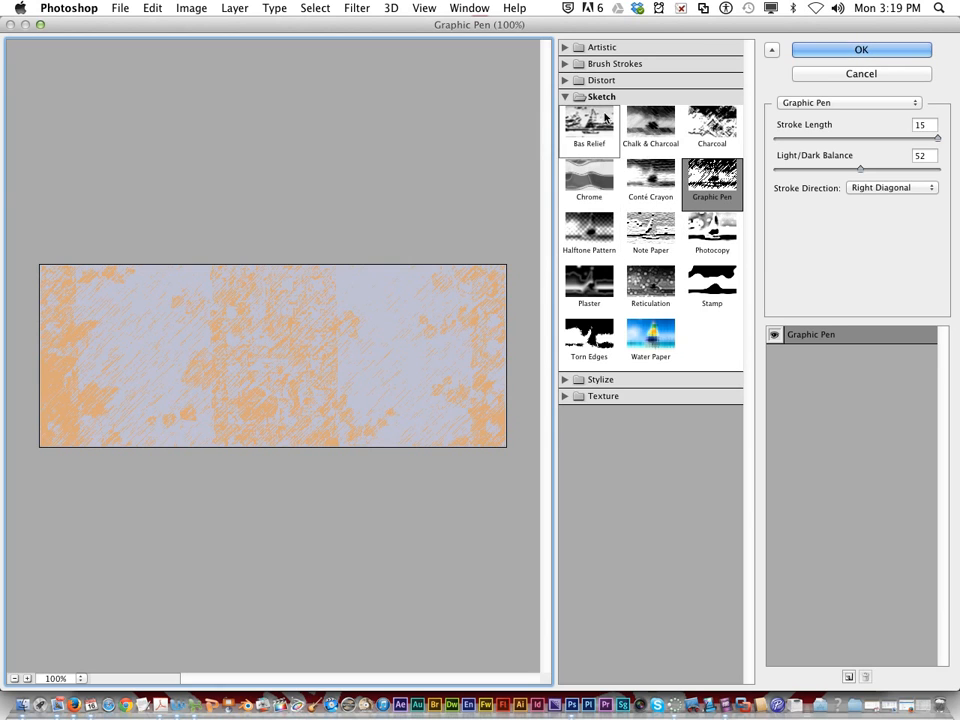
click(564, 96)
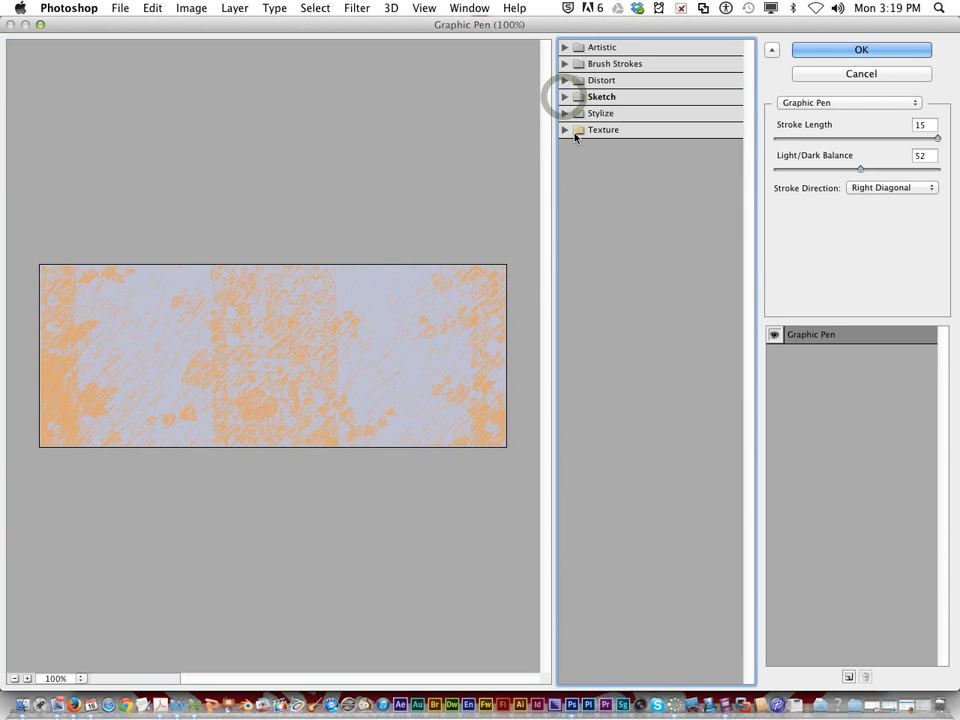
click(604, 128)
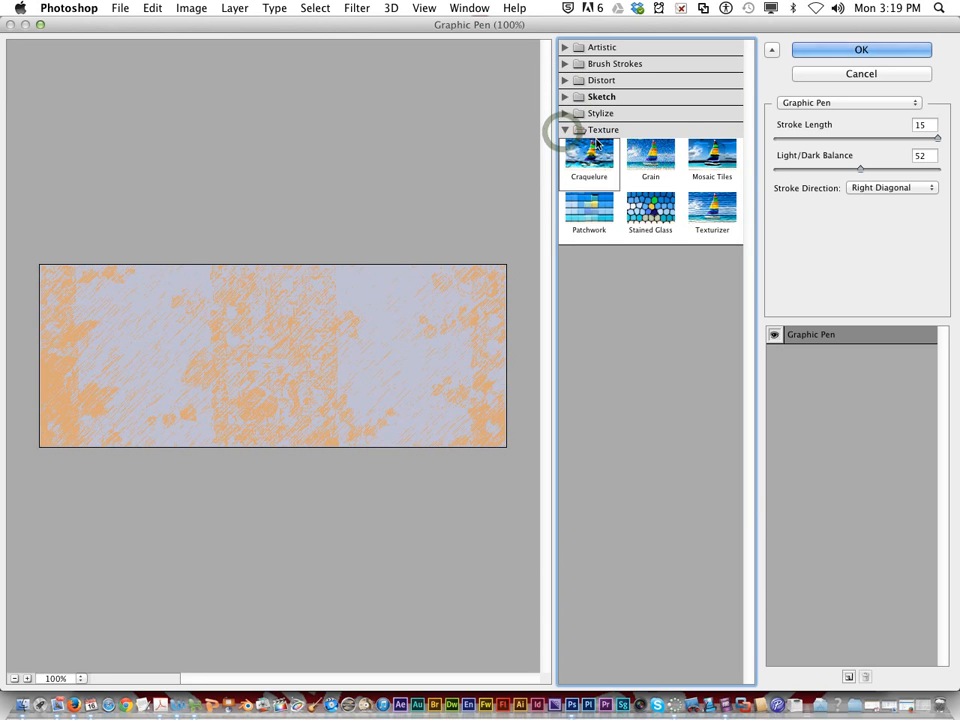
click(650, 210)
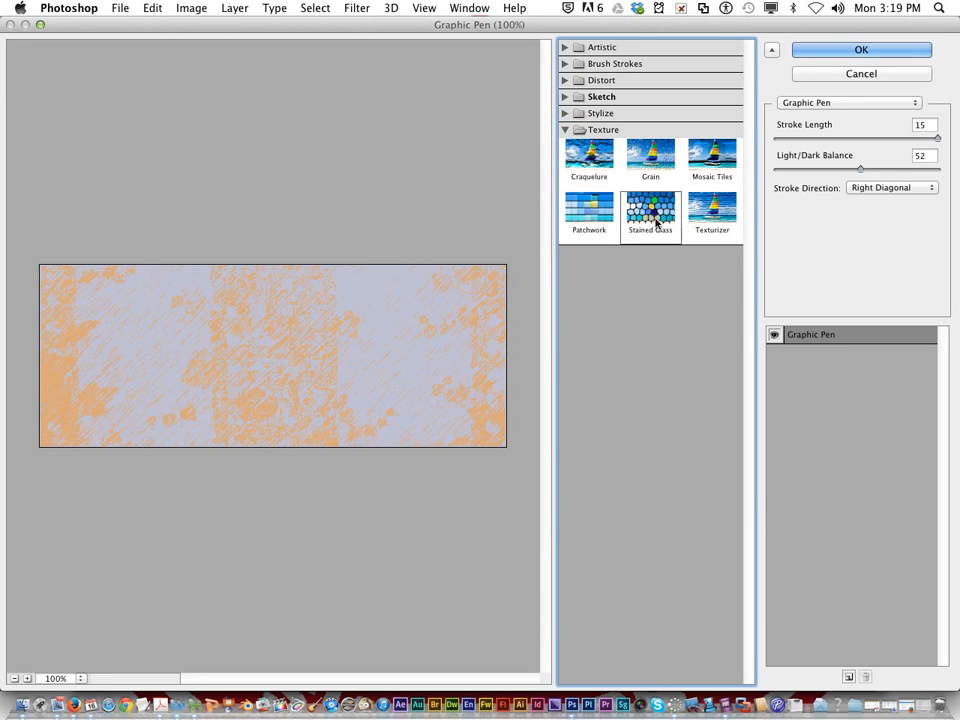
click(650, 210)
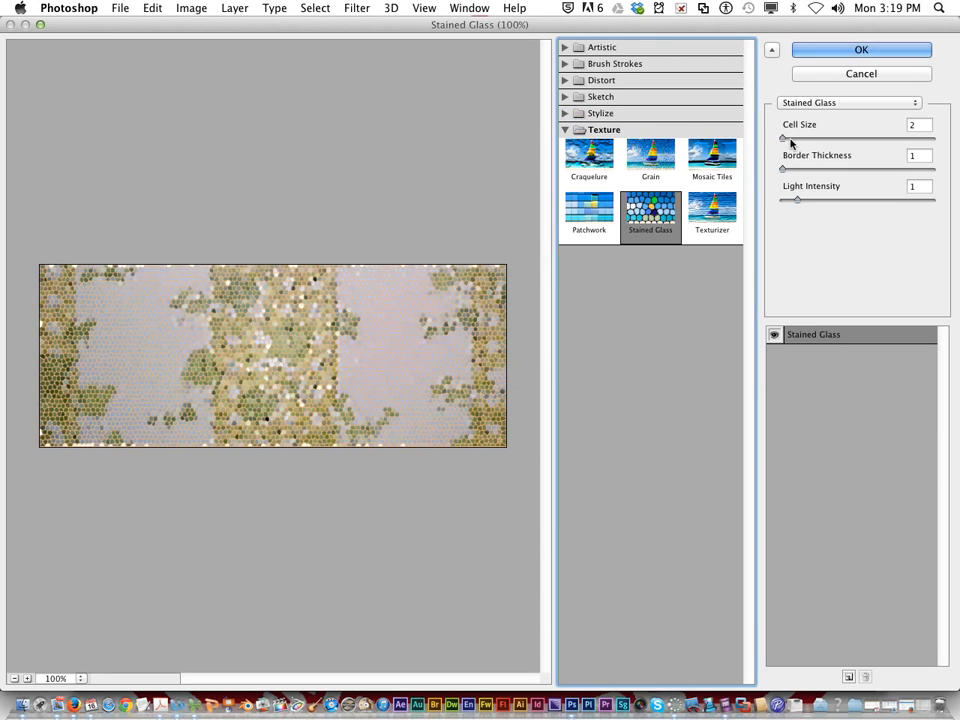
Adjust Stained Glass sliders to Cell Size 2, Border Thickness 2 and Light Intensity 3
drag(784, 140, 796, 140)
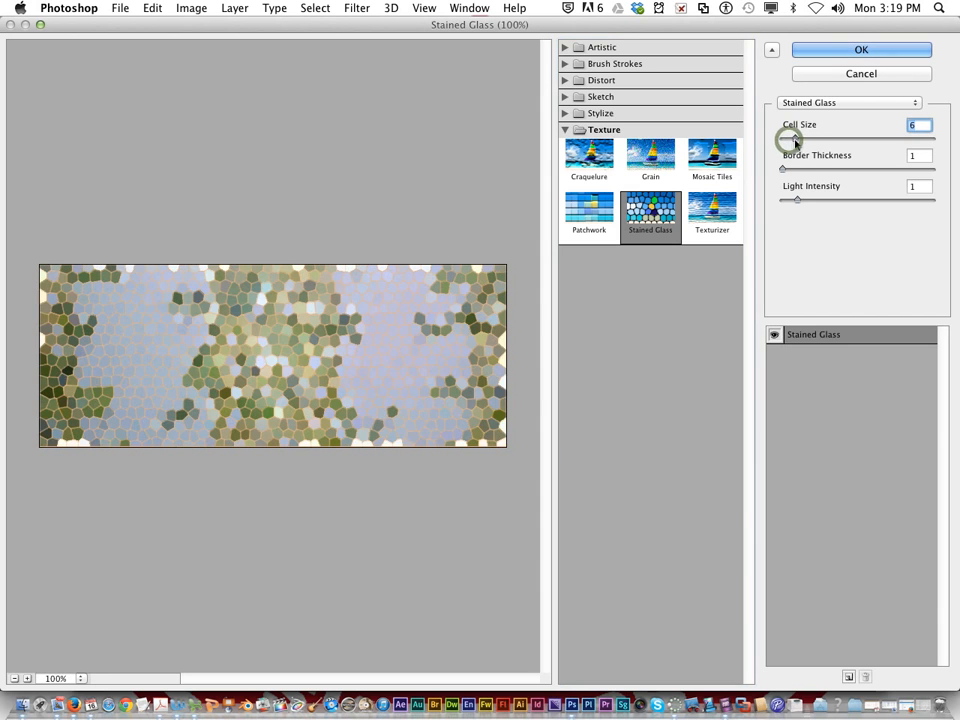
drag(792, 140, 784, 140)
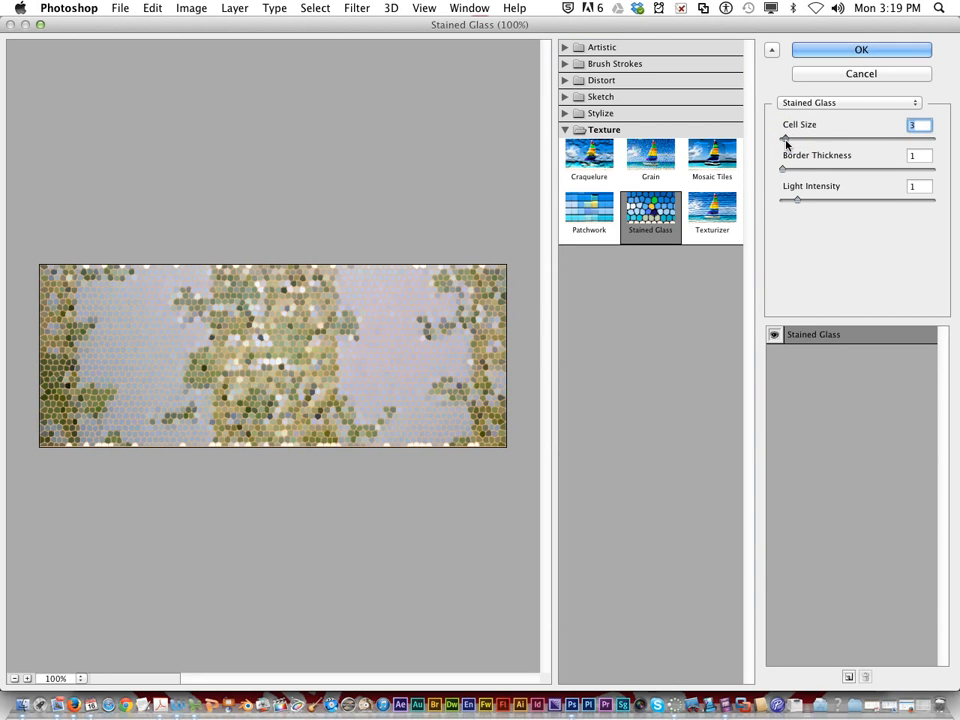
drag(784, 136, 782, 136)
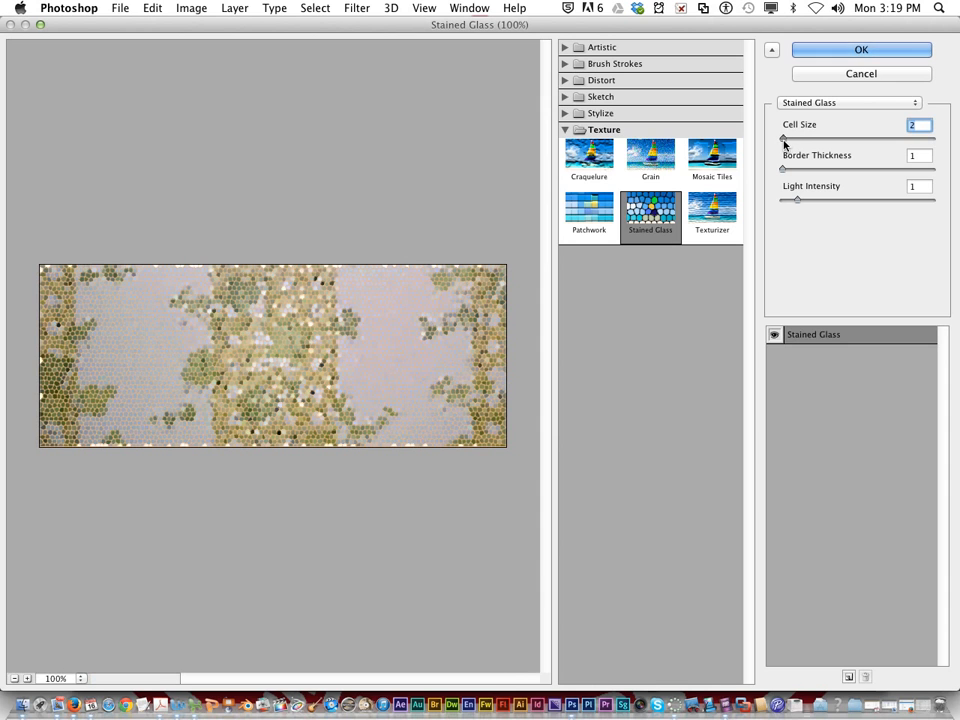
drag(784, 138, 790, 138)
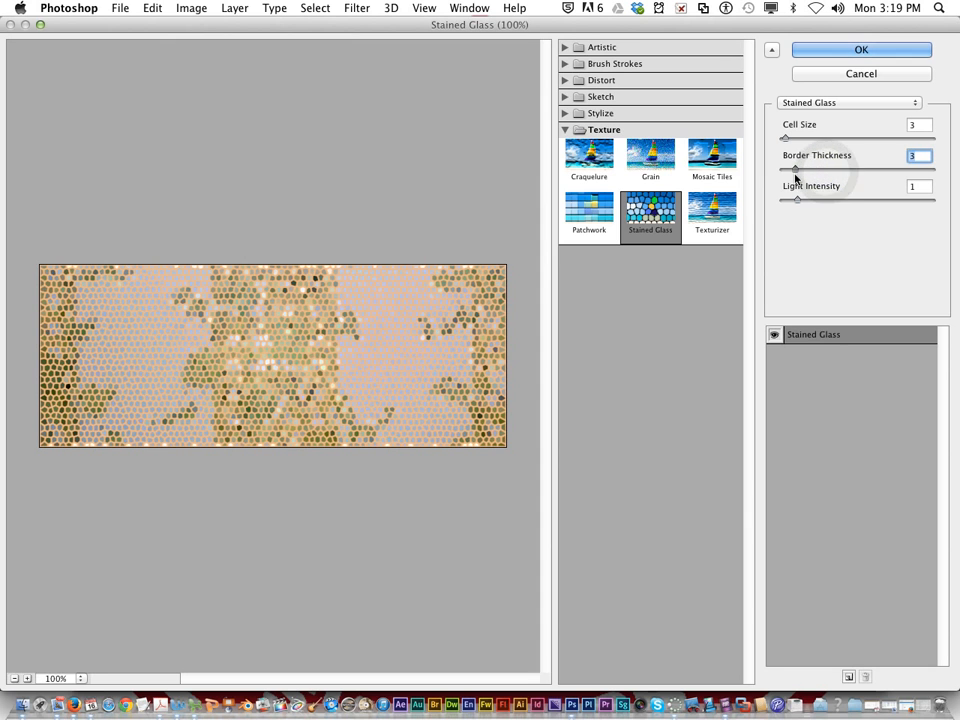
drag(796, 198, 800, 198)
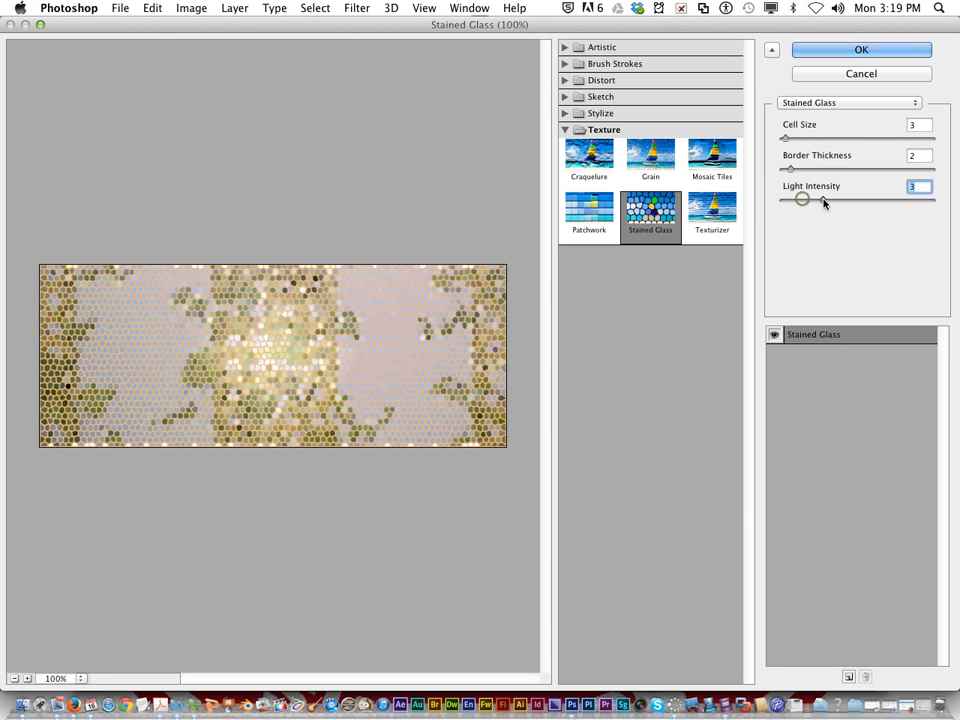
drag(800, 198, 816, 198)
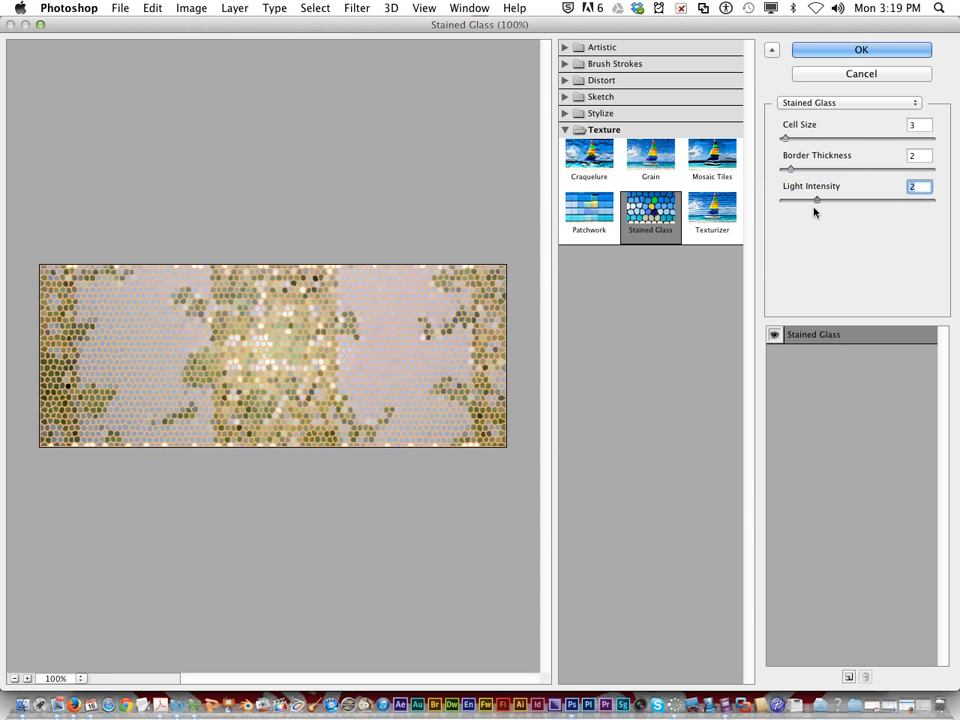
drag(816, 200, 796, 200)
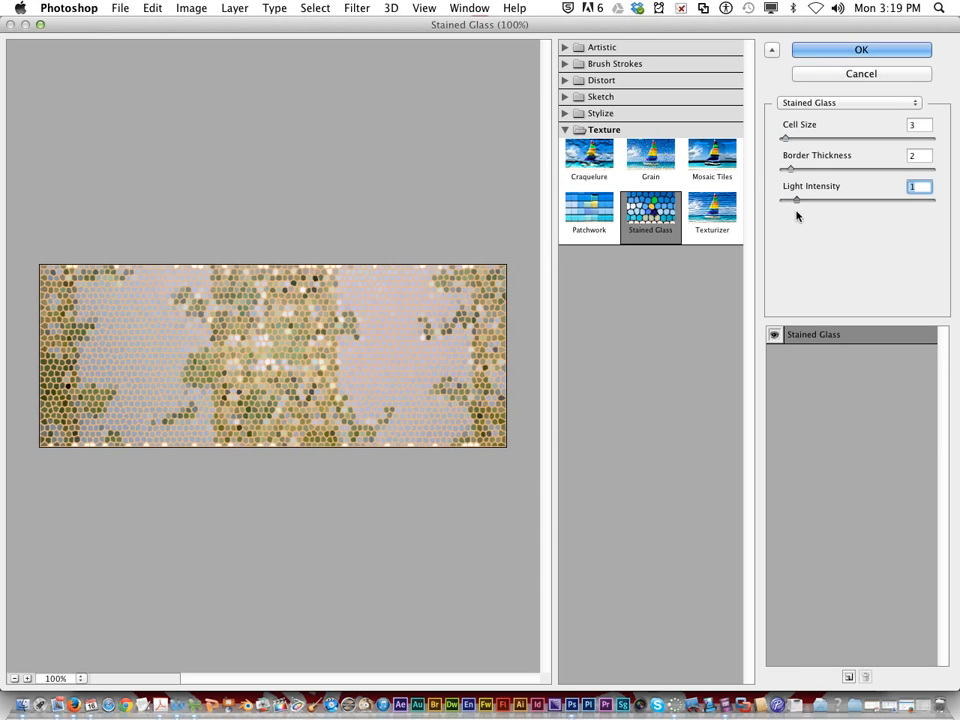
drag(796, 200, 840, 200)
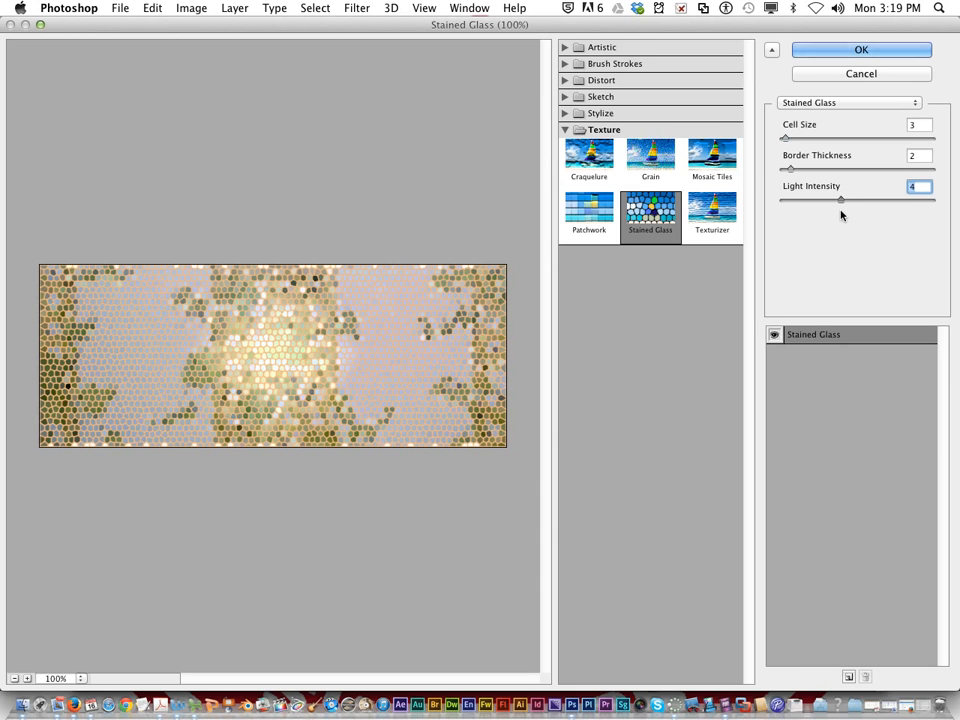
drag(840, 200, 824, 200)
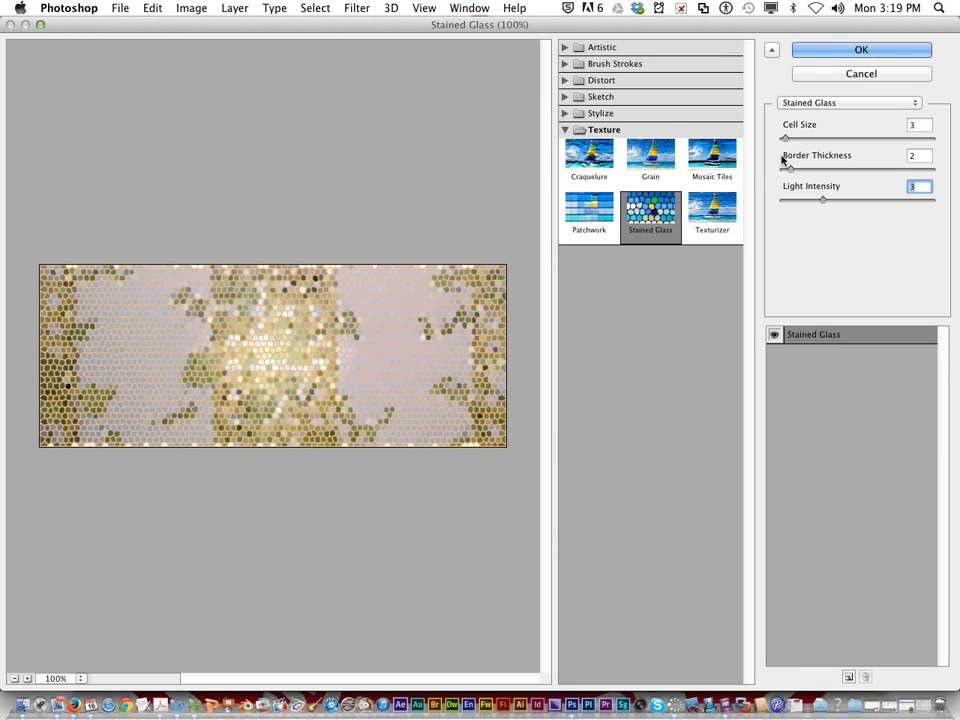
drag(788, 138, 784, 138)
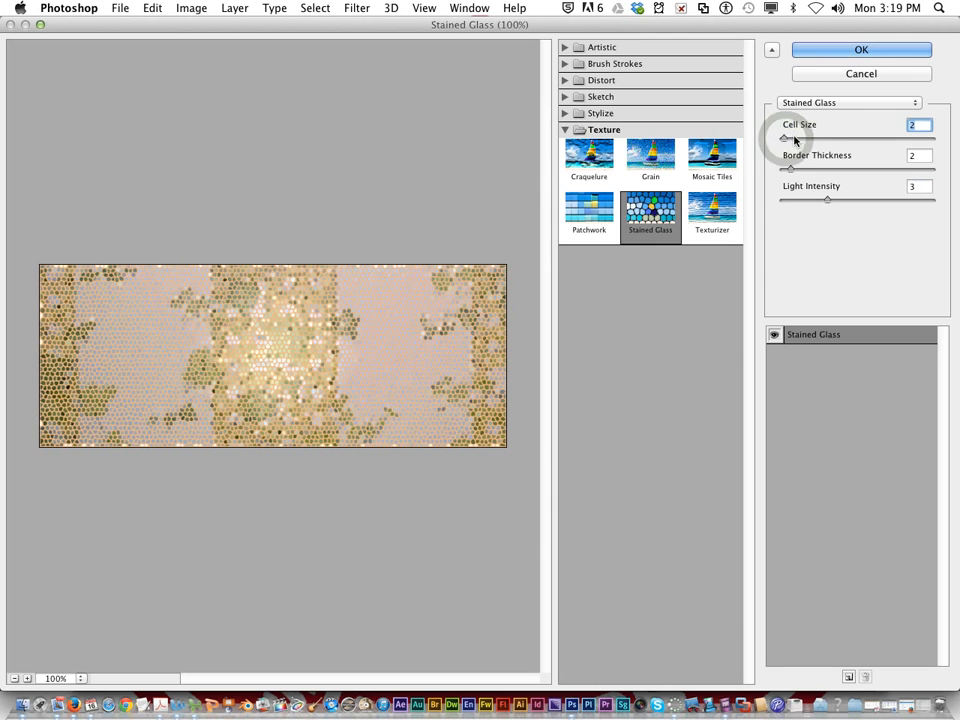
drag(784, 140, 790, 140)
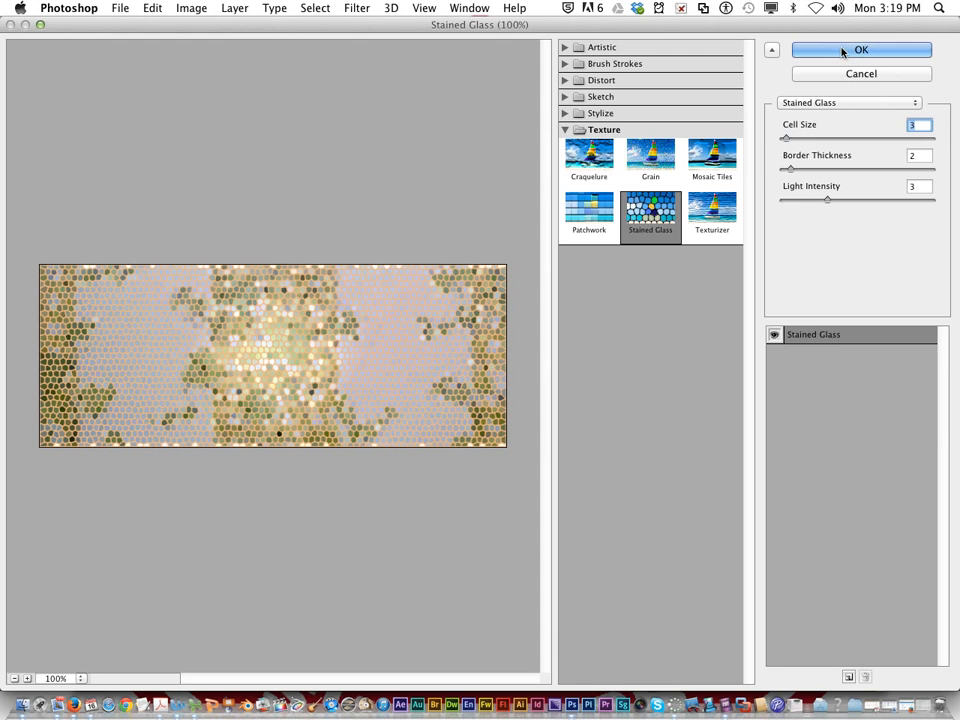
Apply the Stained Glass filter to GreenWallpaper.jpg and go to the File menu
click(860, 48)
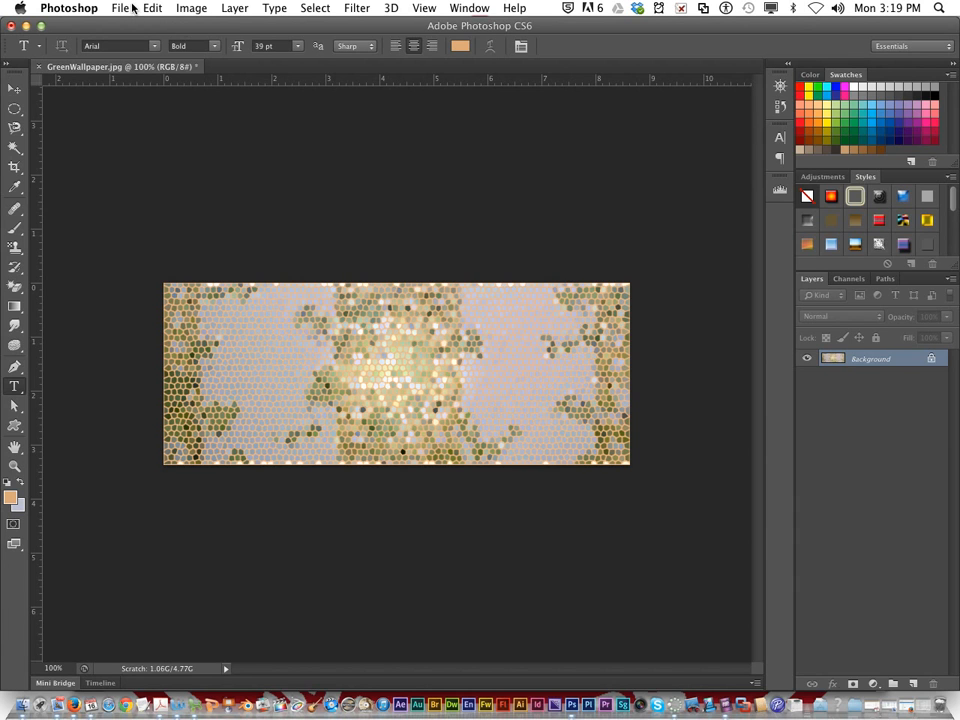
click(120, 8)
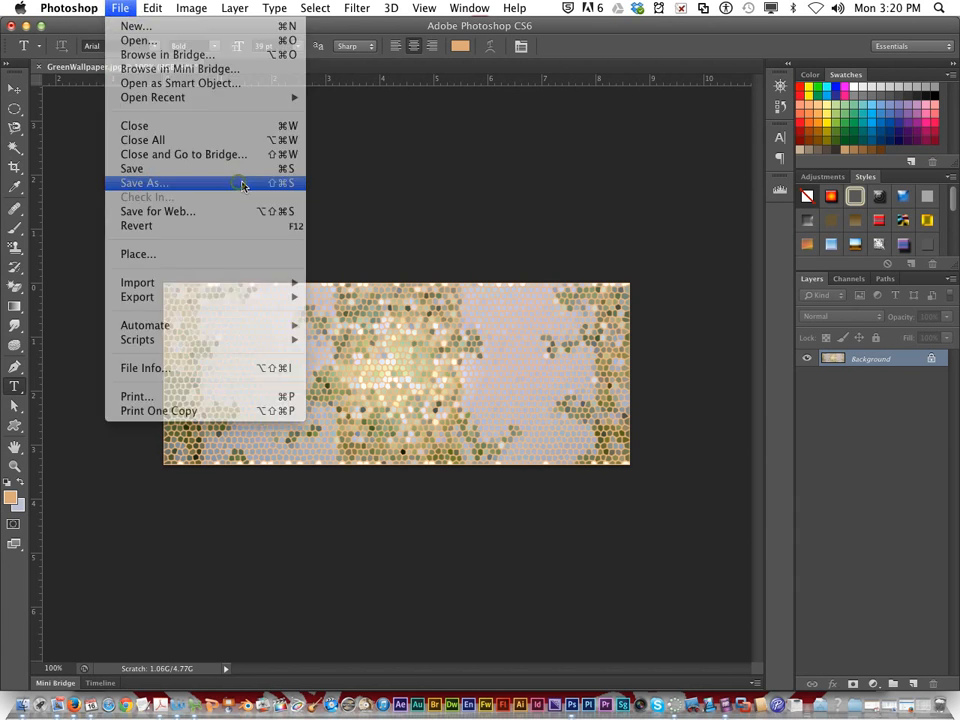
Save a copy as StainedGlass.jpg in the 3a_courseyd_lesson1 folder, accepting the JPEG options
click(144, 184)
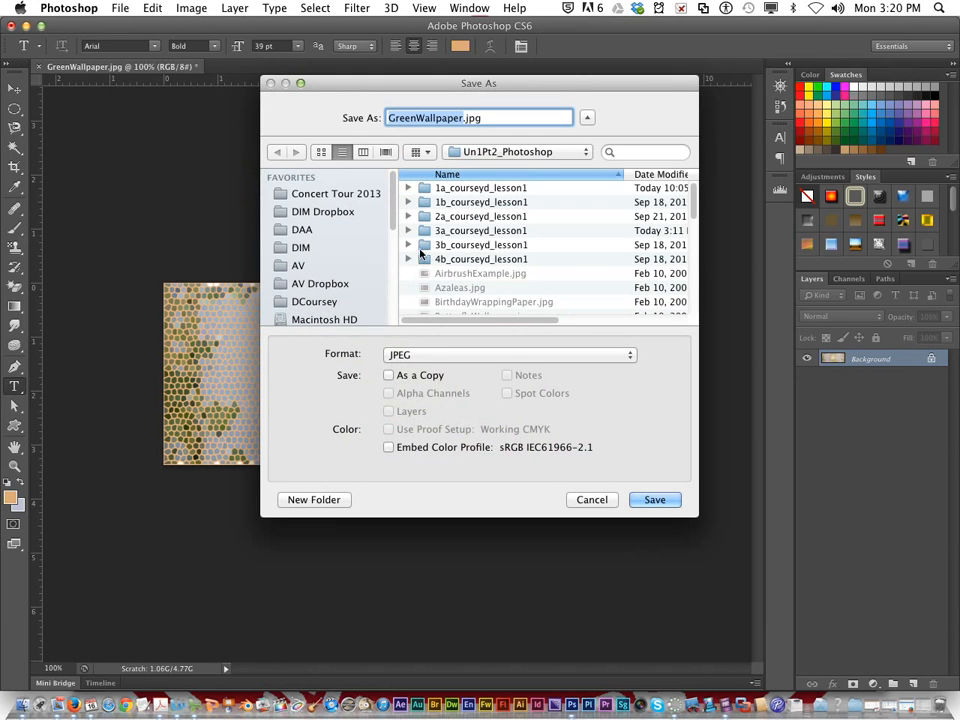
click(480, 230)
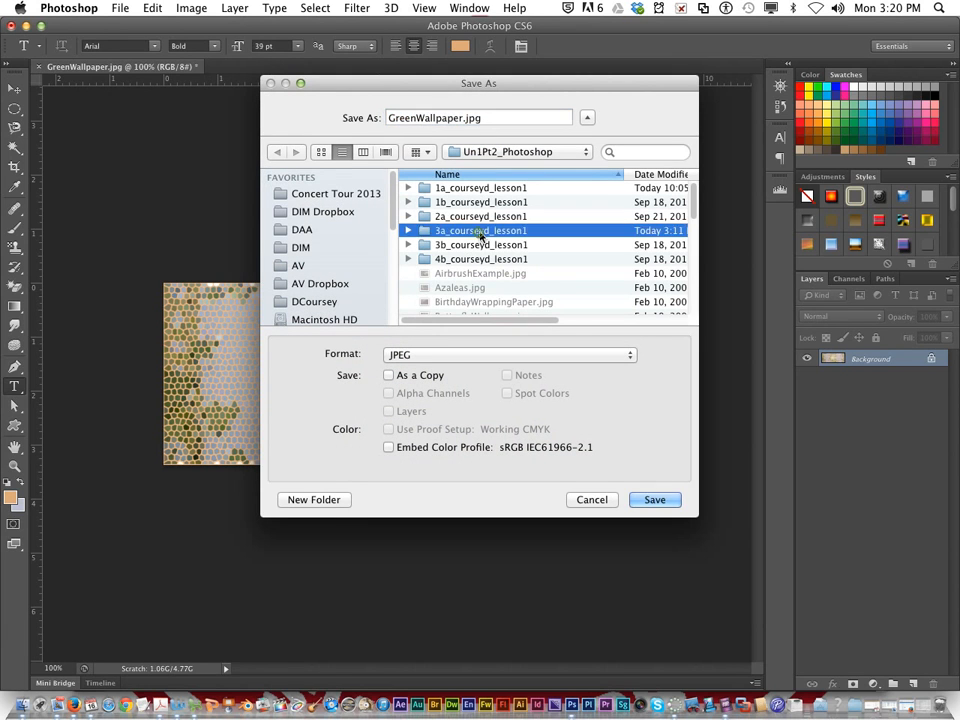
double_click(482, 230)
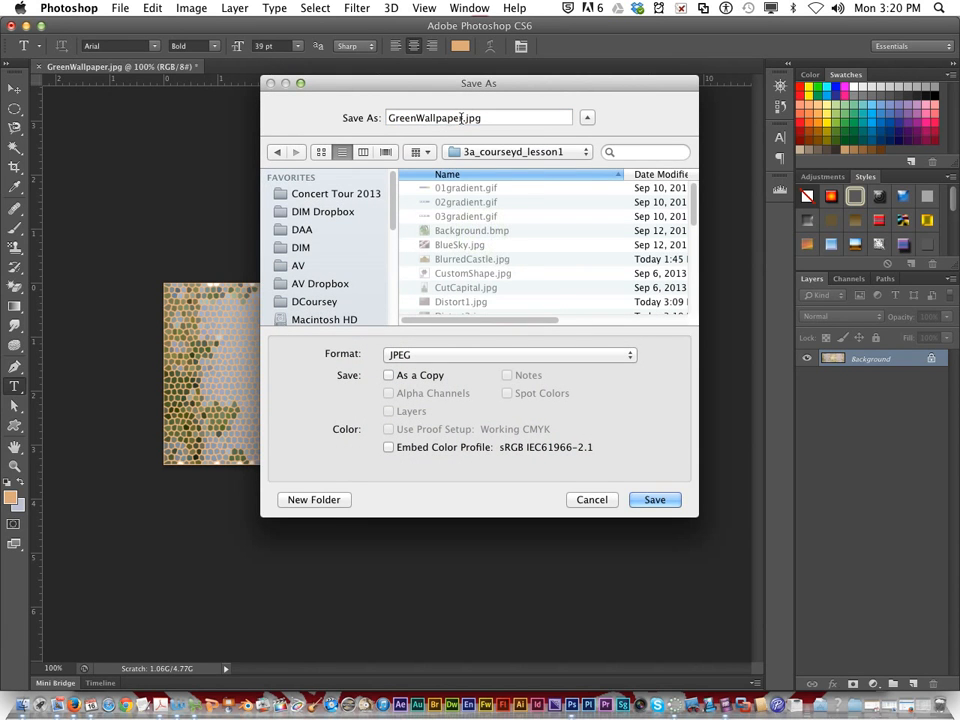
click(478, 116)
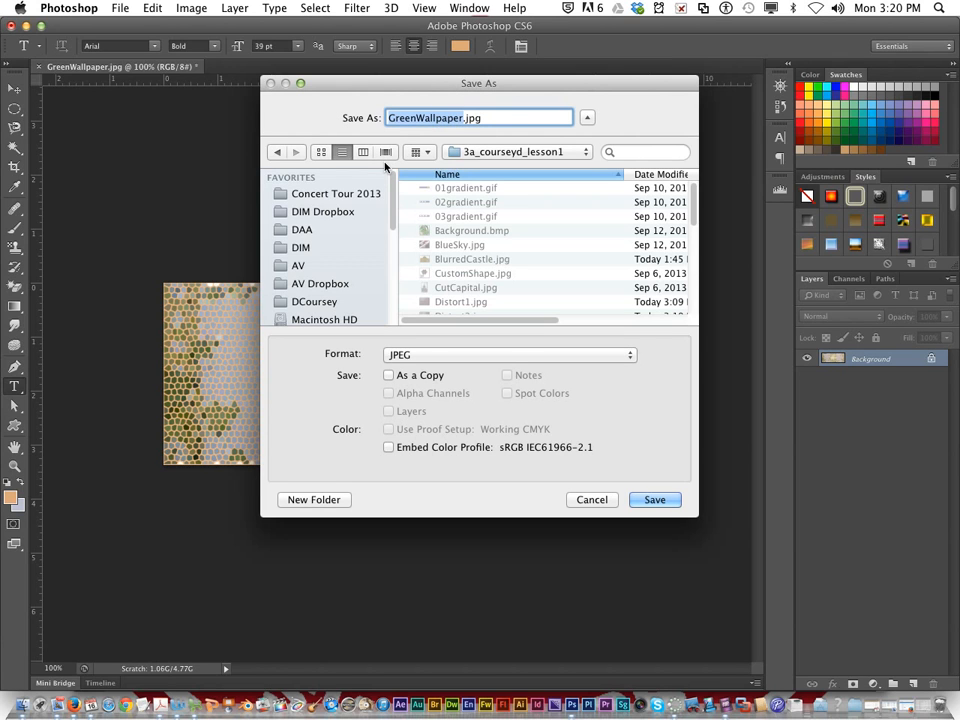
text(StainedG.jpg)
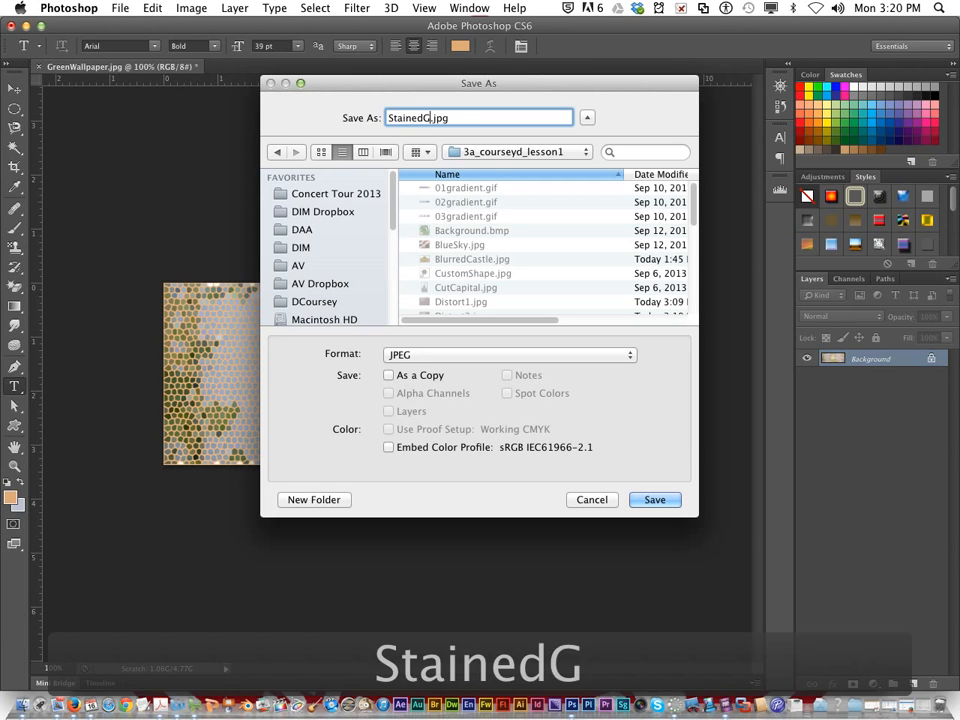
text(lass)
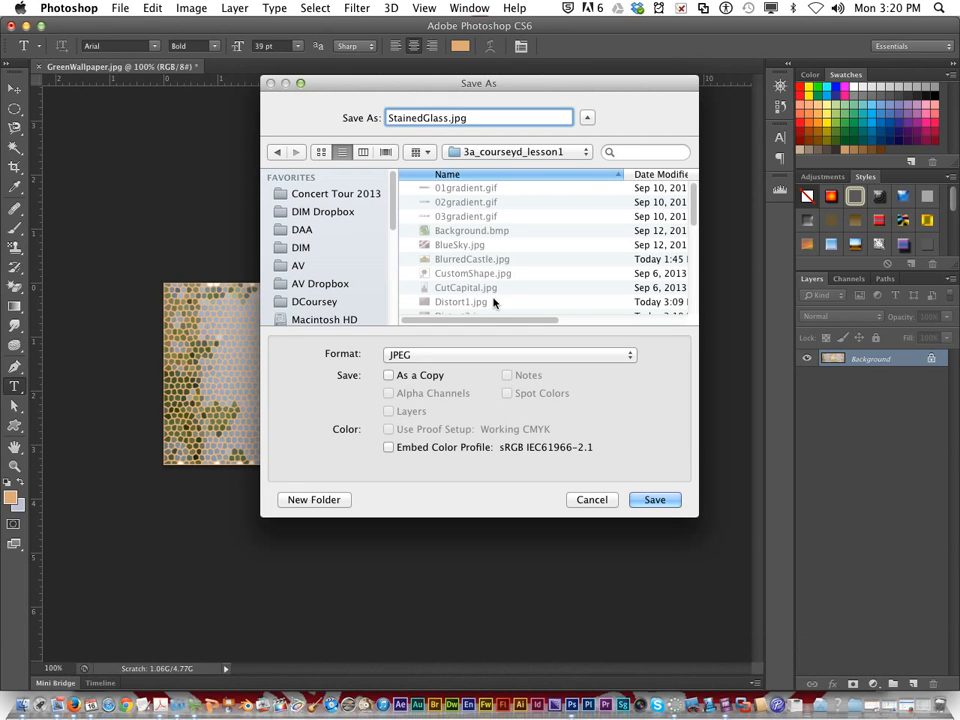
click(654, 500)
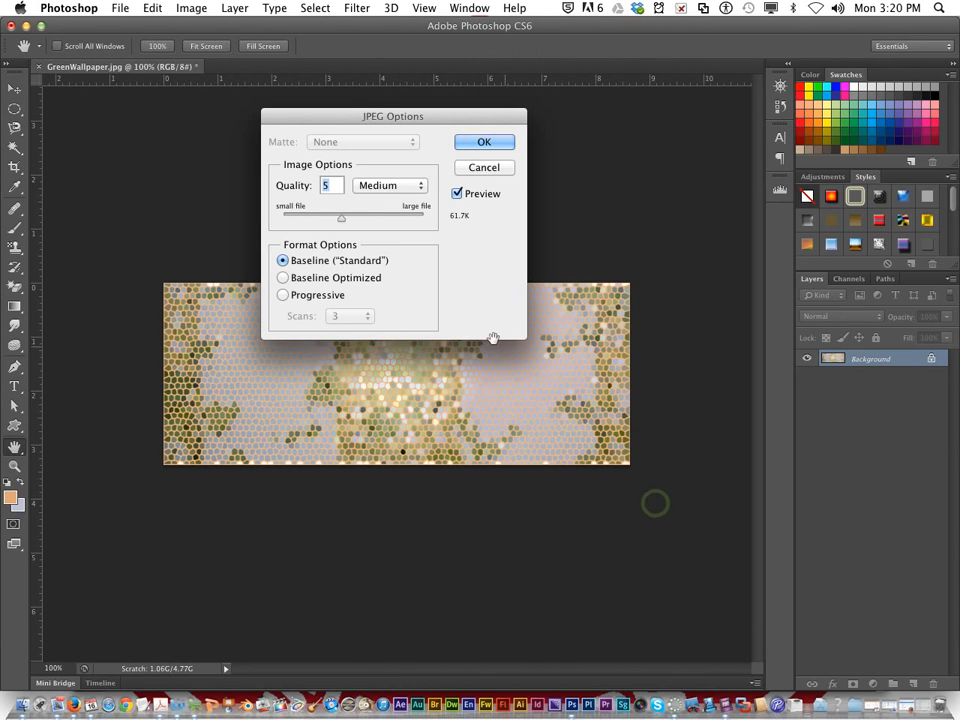
click(484, 140)
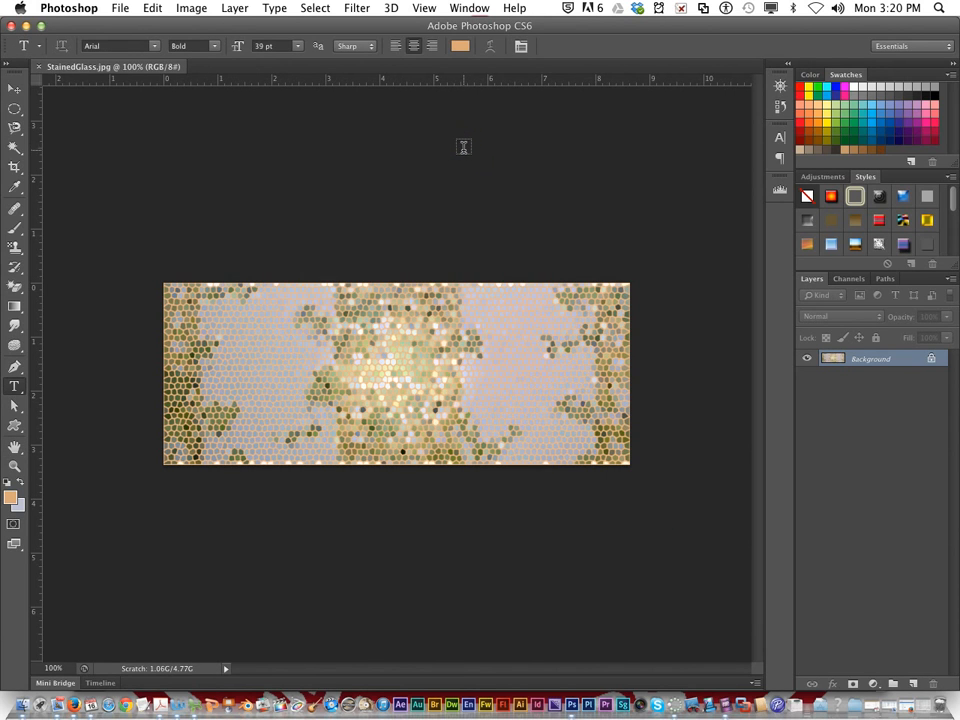
mouse_move(460, 140)
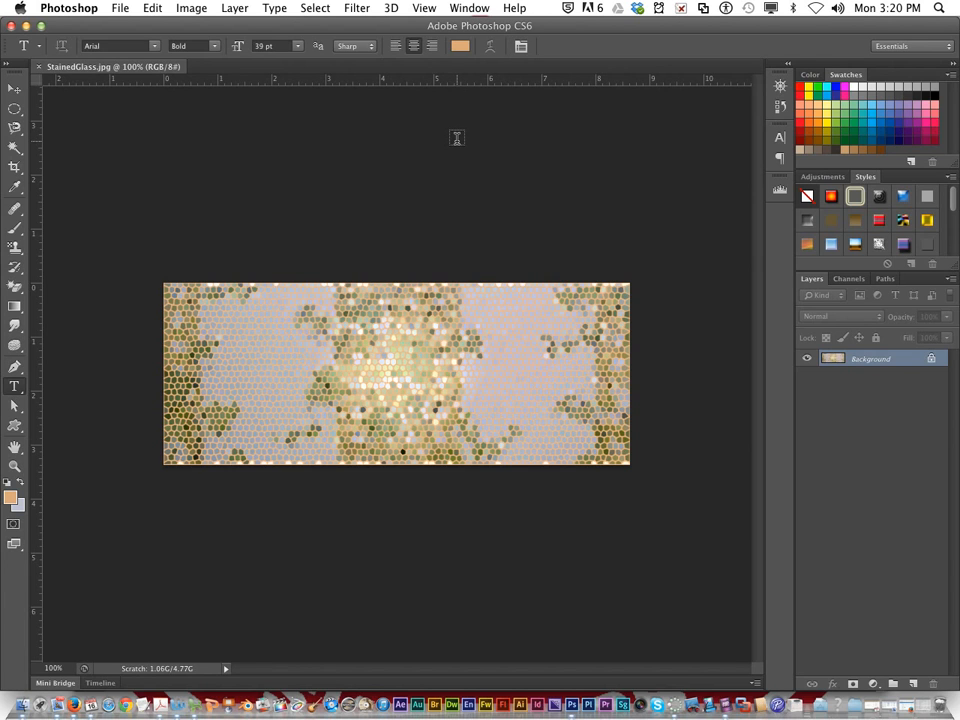
mouse_move(316, 80)
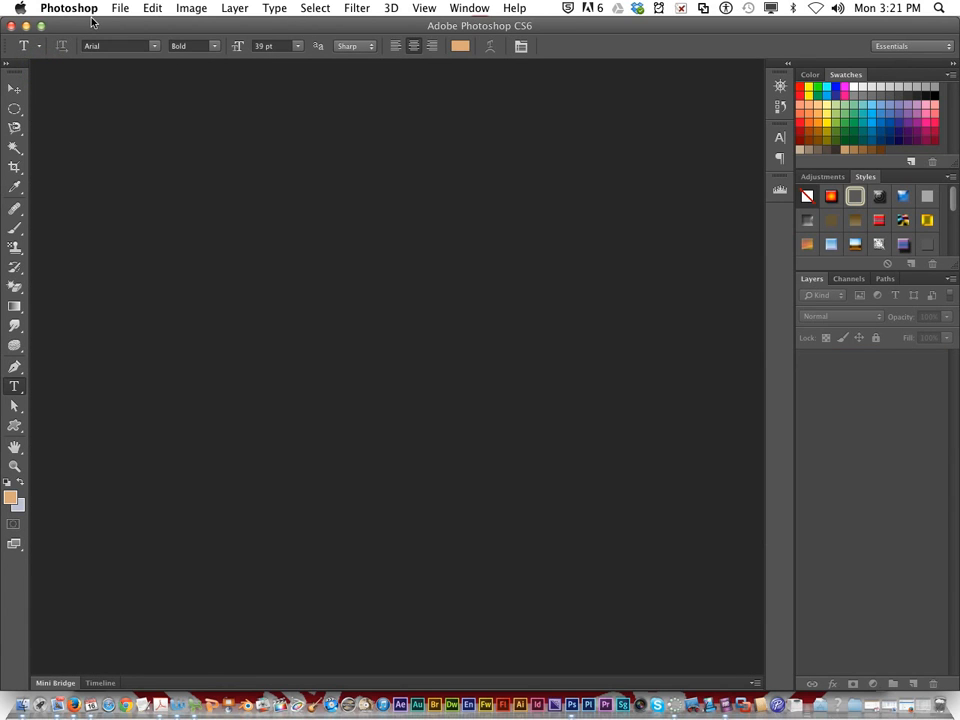
Open ButterflyWallpaper.jpg, zoom in via the Navigator and hide the Navigator
click(120, 8)
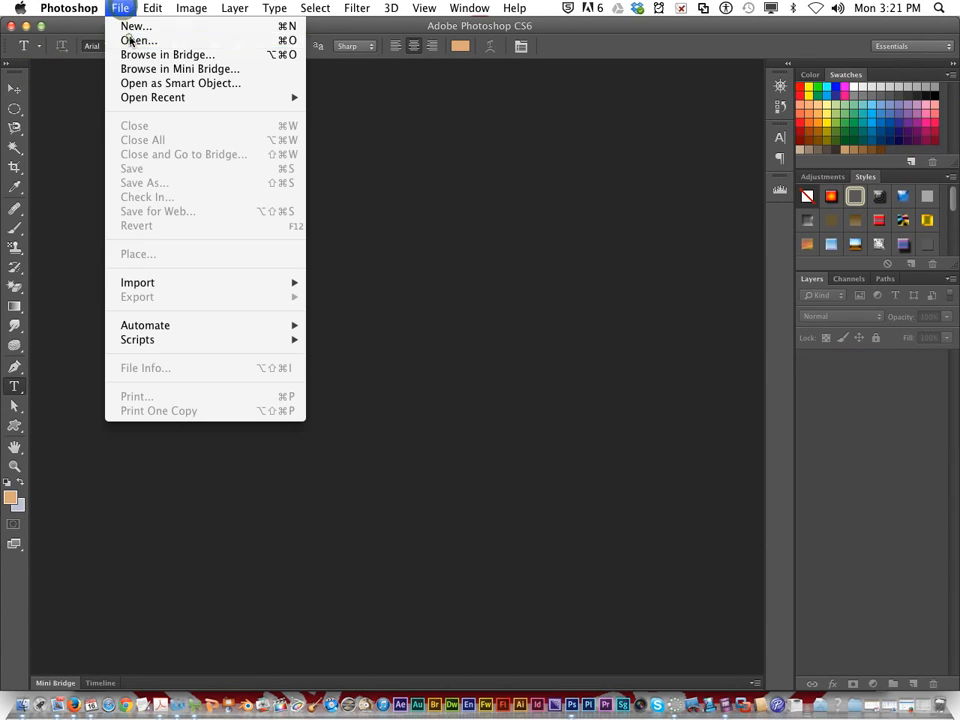
click(136, 40)
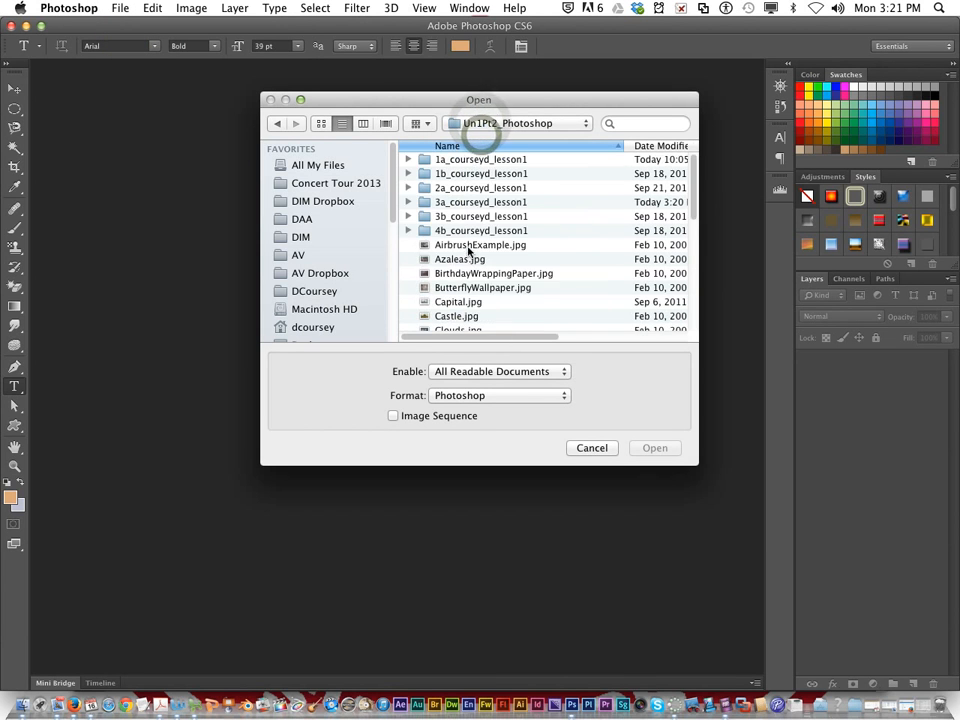
click(484, 204)
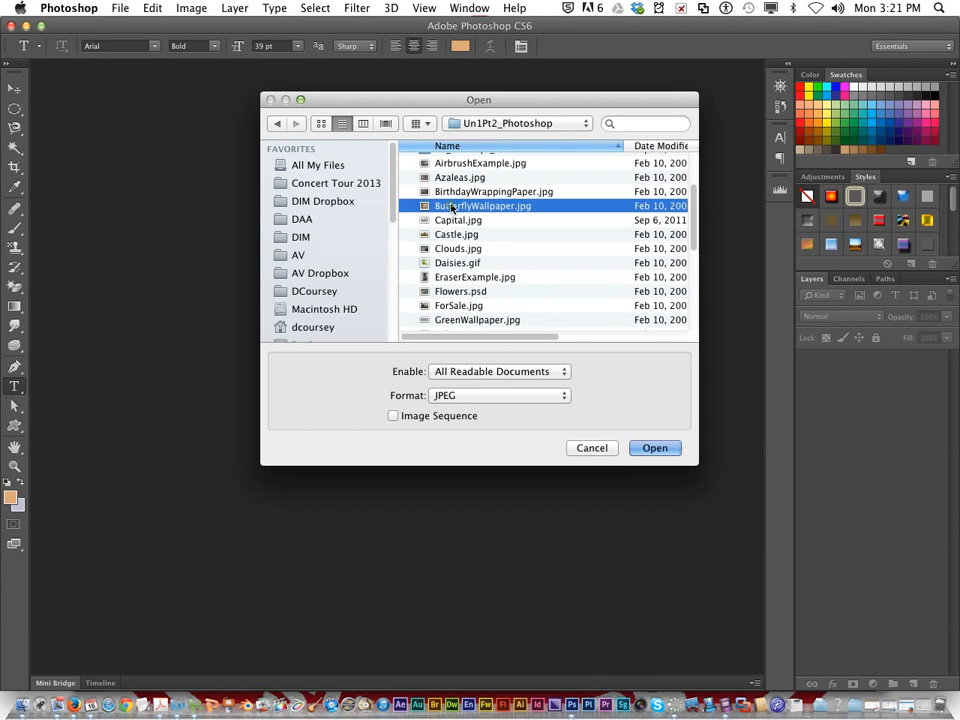
click(656, 448)
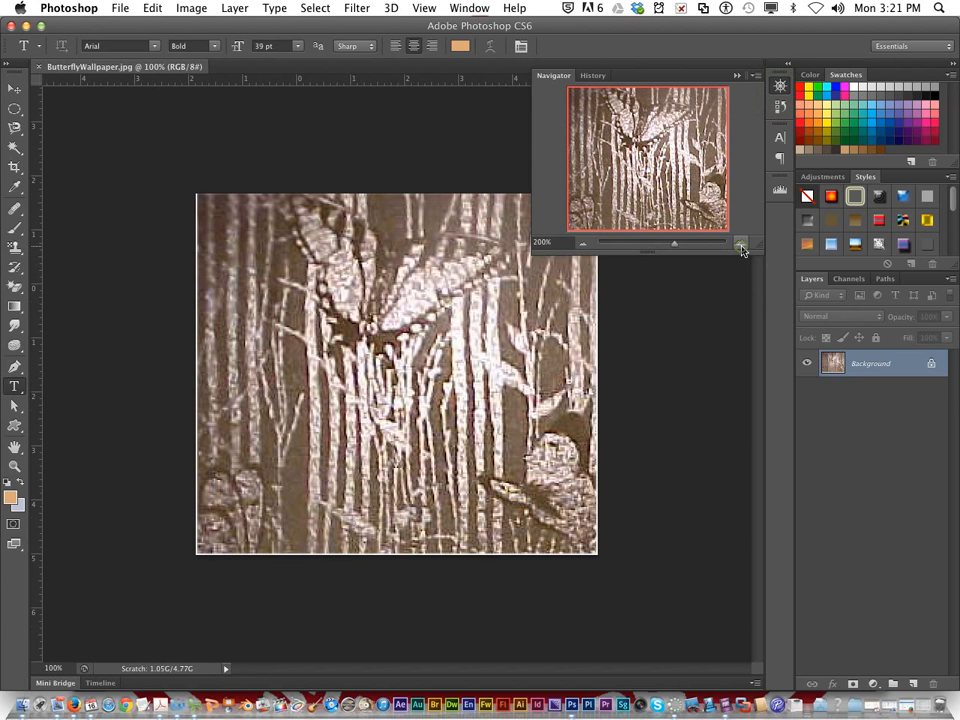
click(740, 244)
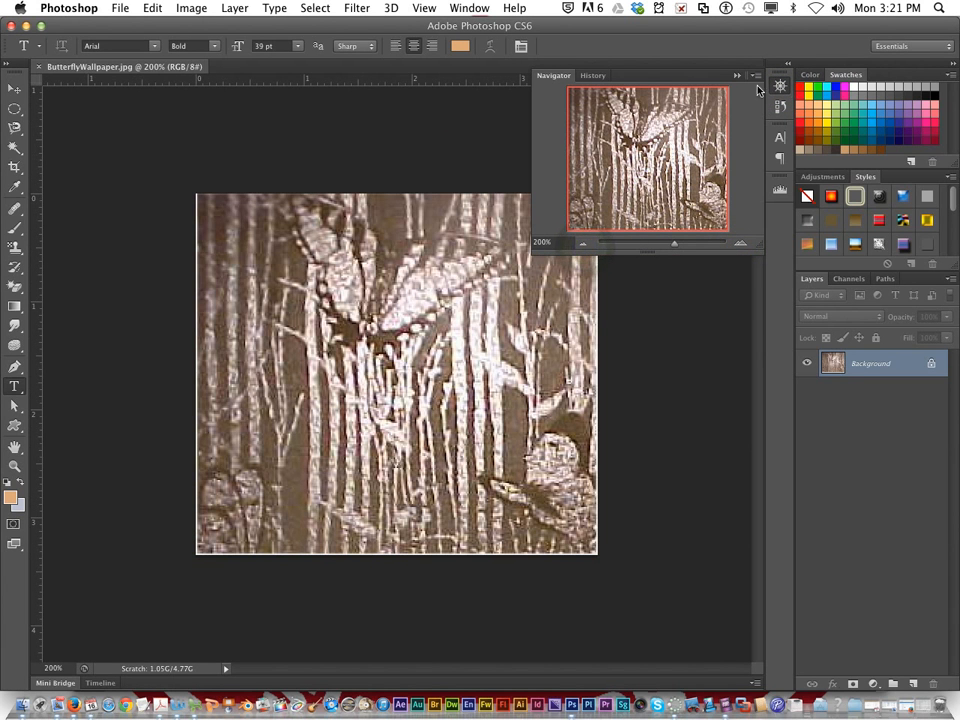
click(756, 88)
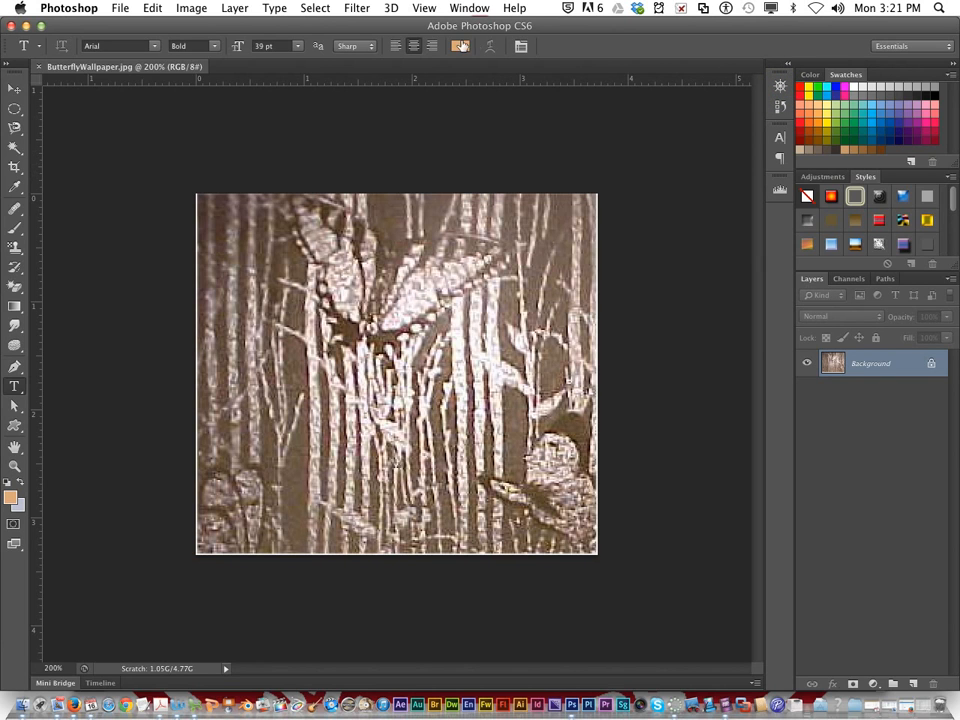
Choose the Craquelure texture in the Filter Gallery for the butterfly image
click(356, 8)
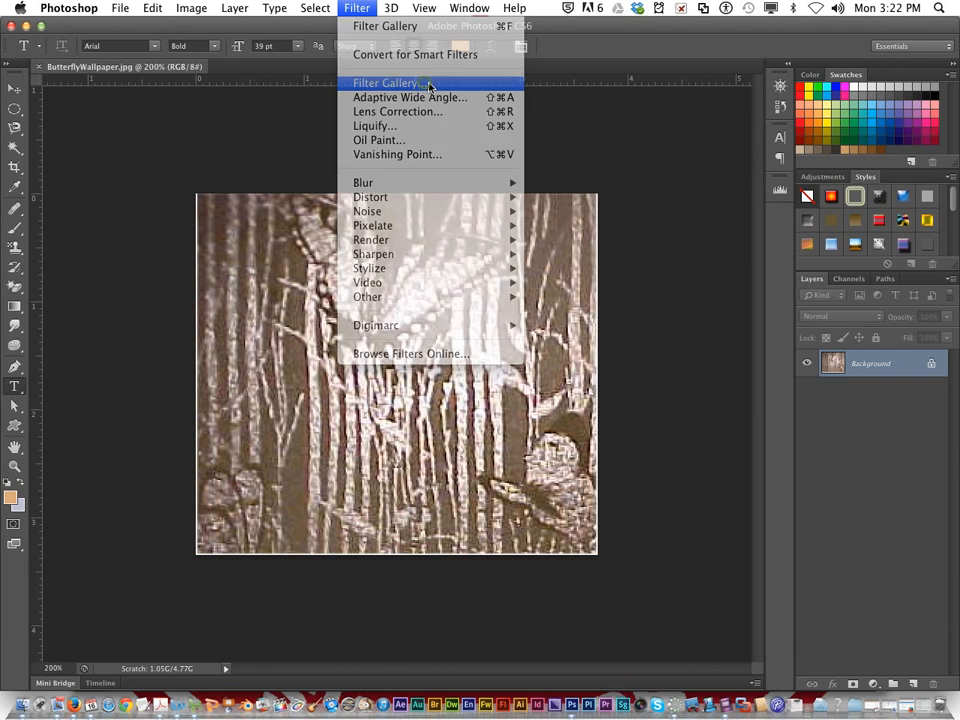
click(388, 82)
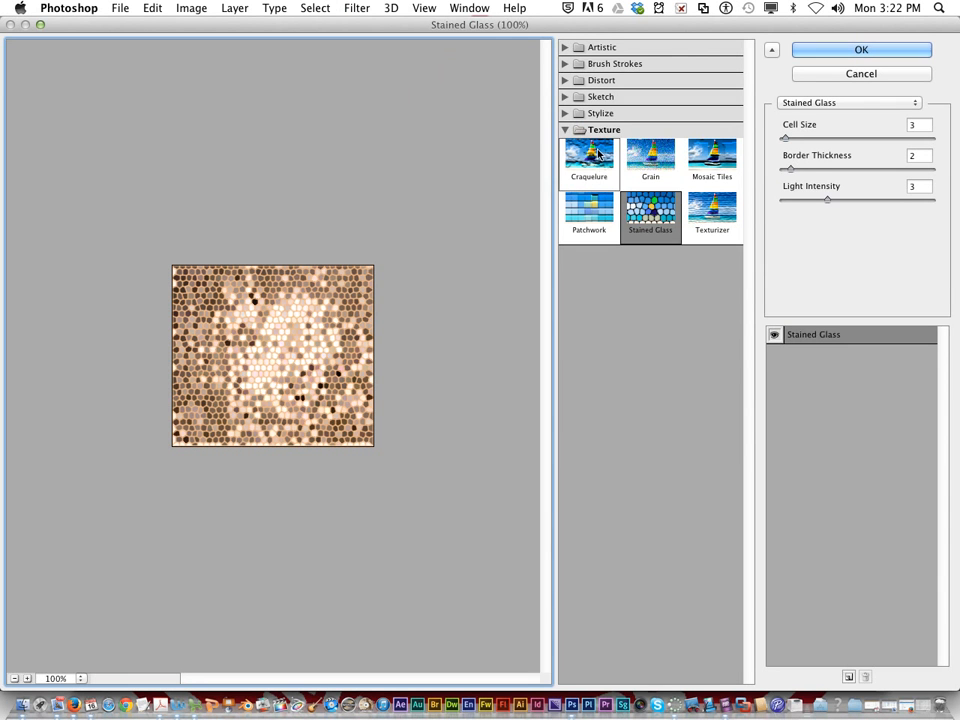
click(588, 160)
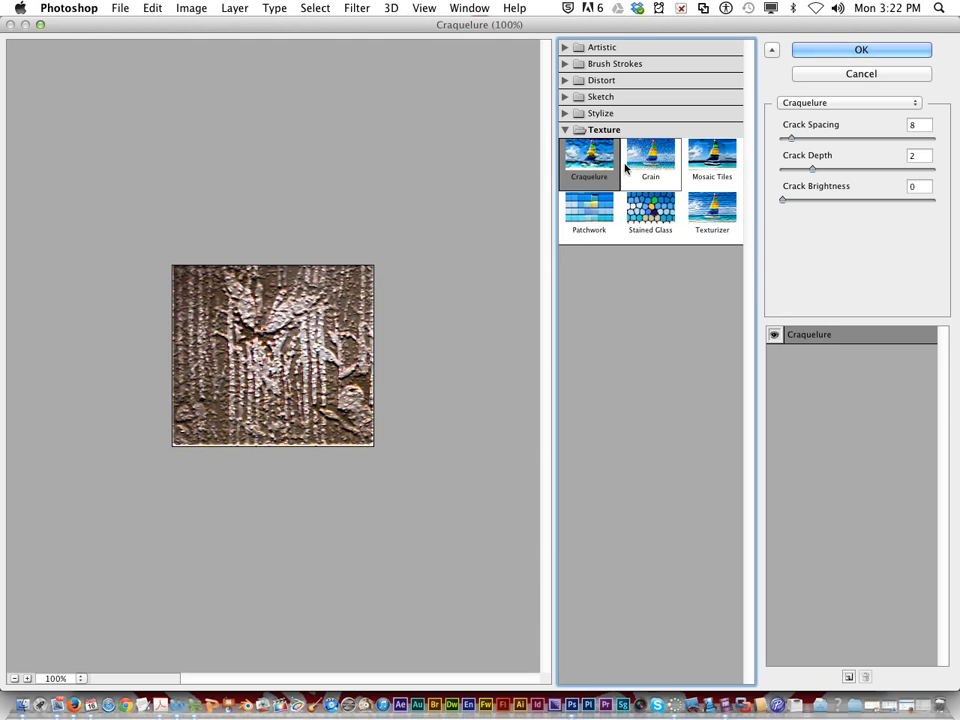
click(588, 160)
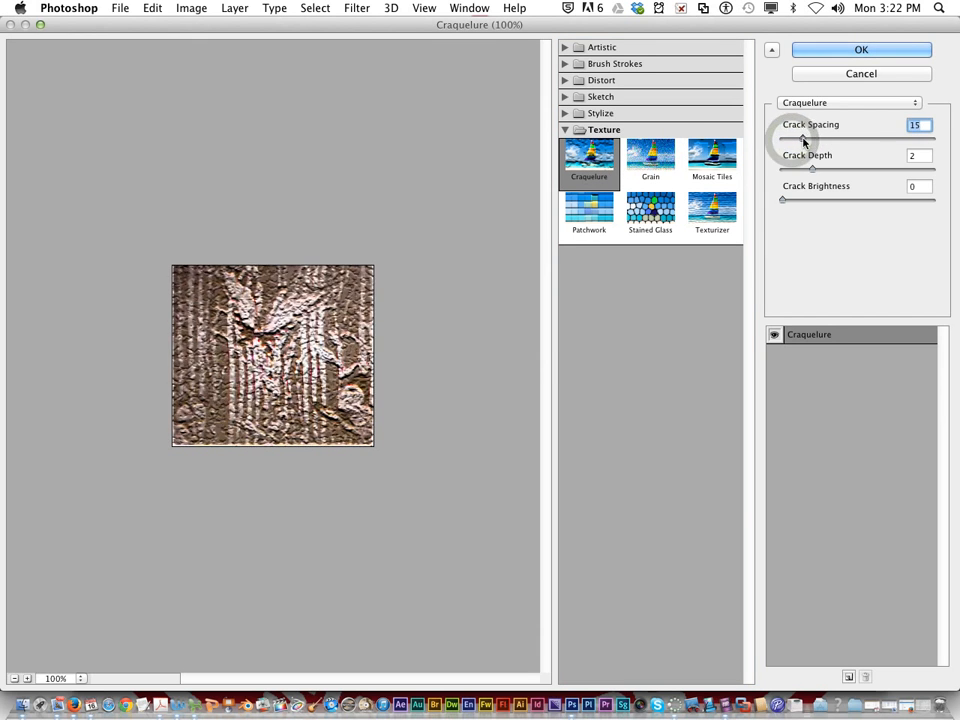
Set Crack Spacing 11, Depth 3, Brightness 2 and apply Craquelure to the image
drag(810, 138, 796, 138)
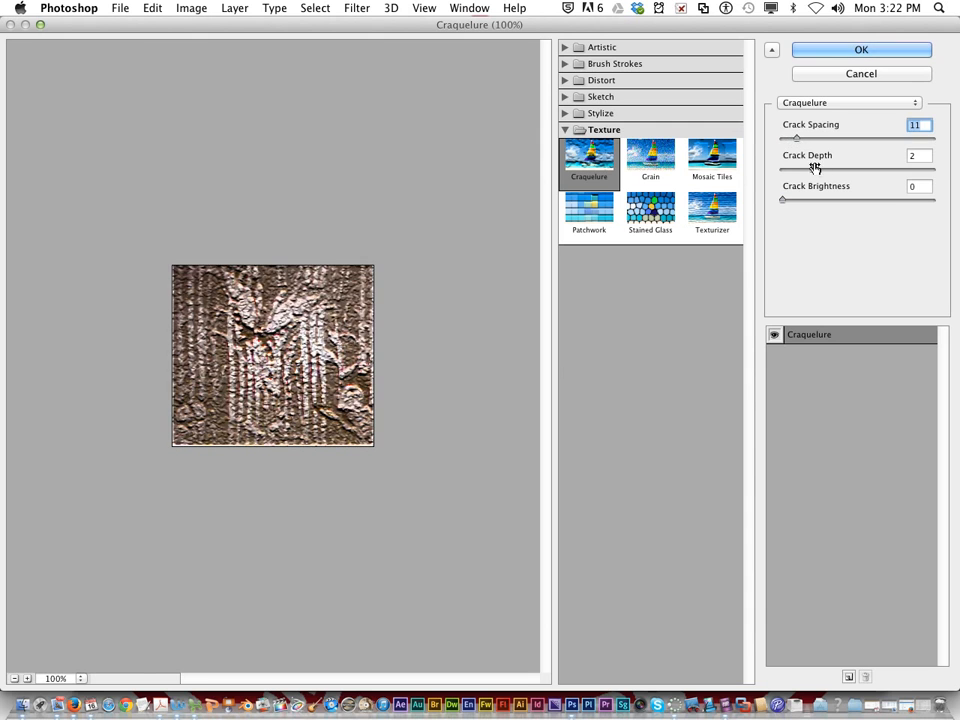
drag(796, 168, 920, 168)
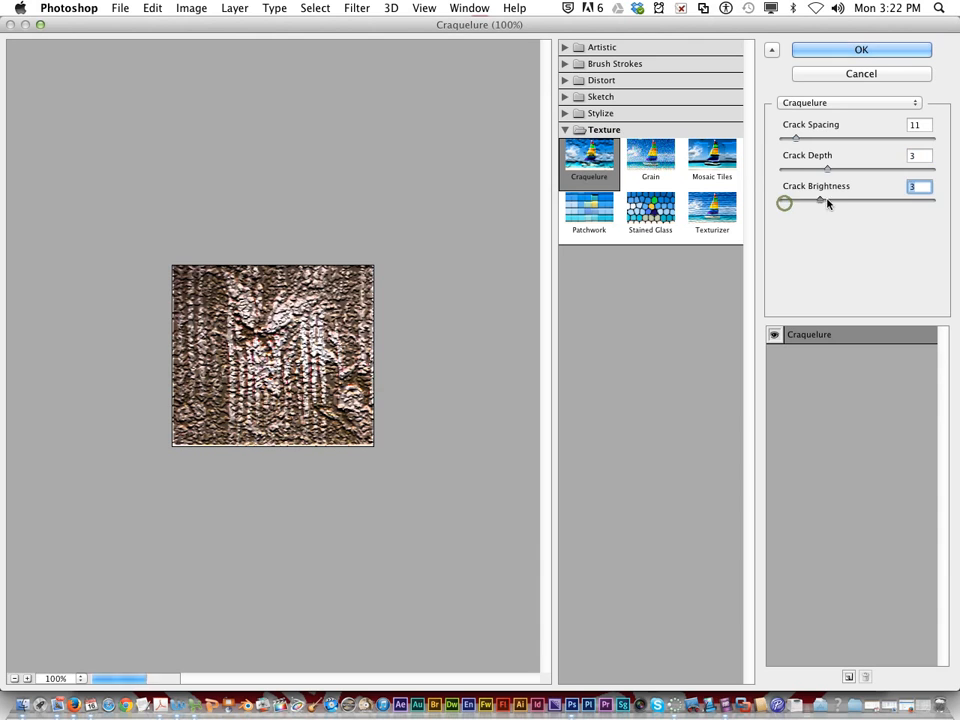
drag(820, 204, 784, 204)
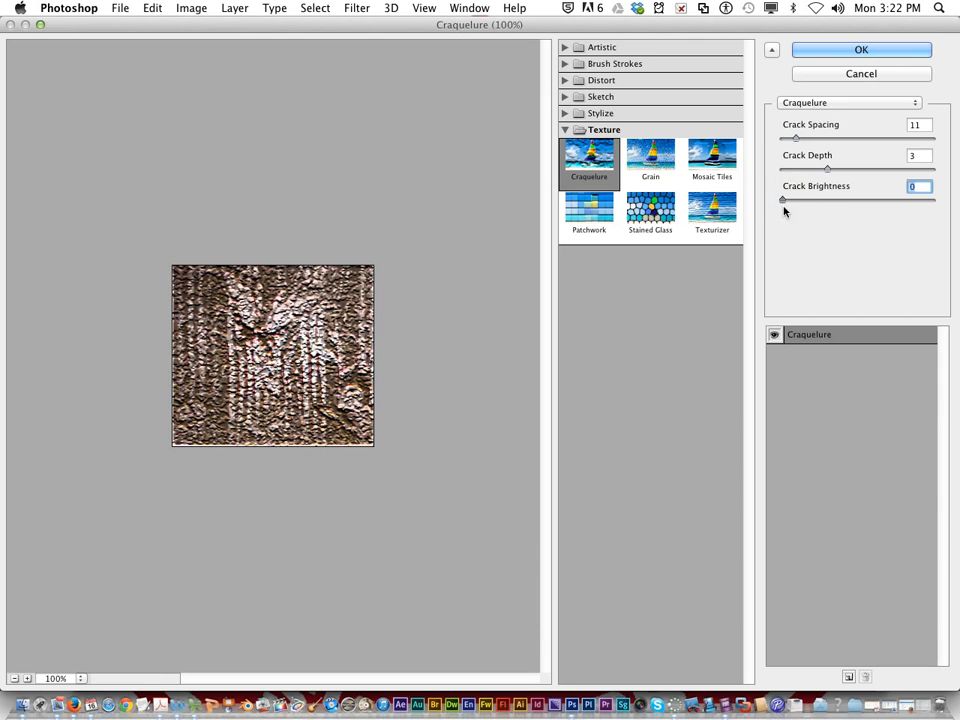
drag(784, 200, 804, 200)
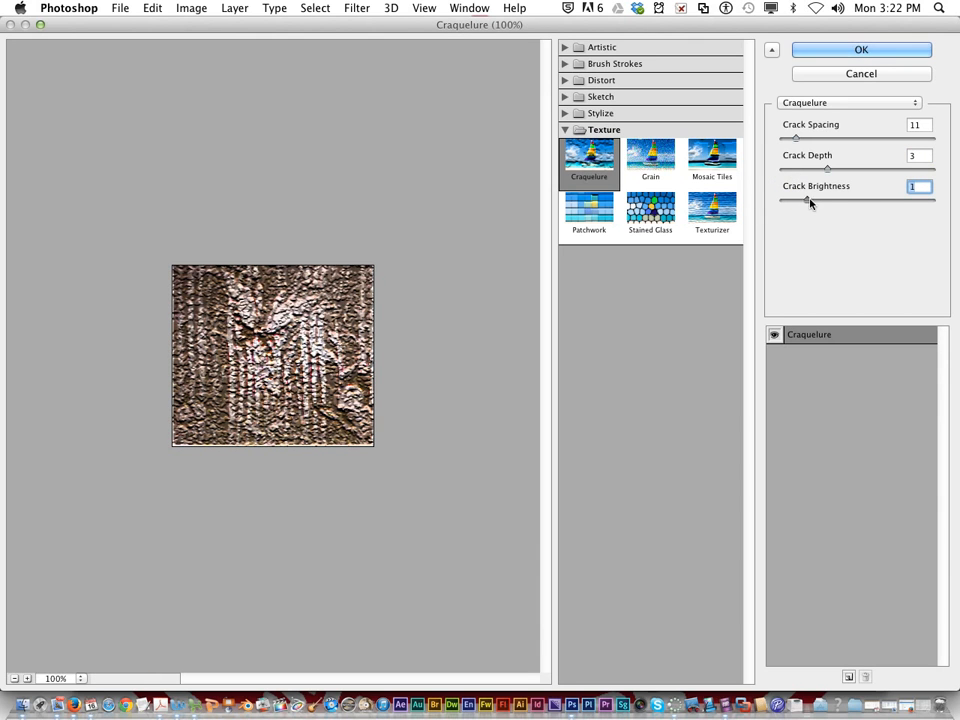
click(820, 198)
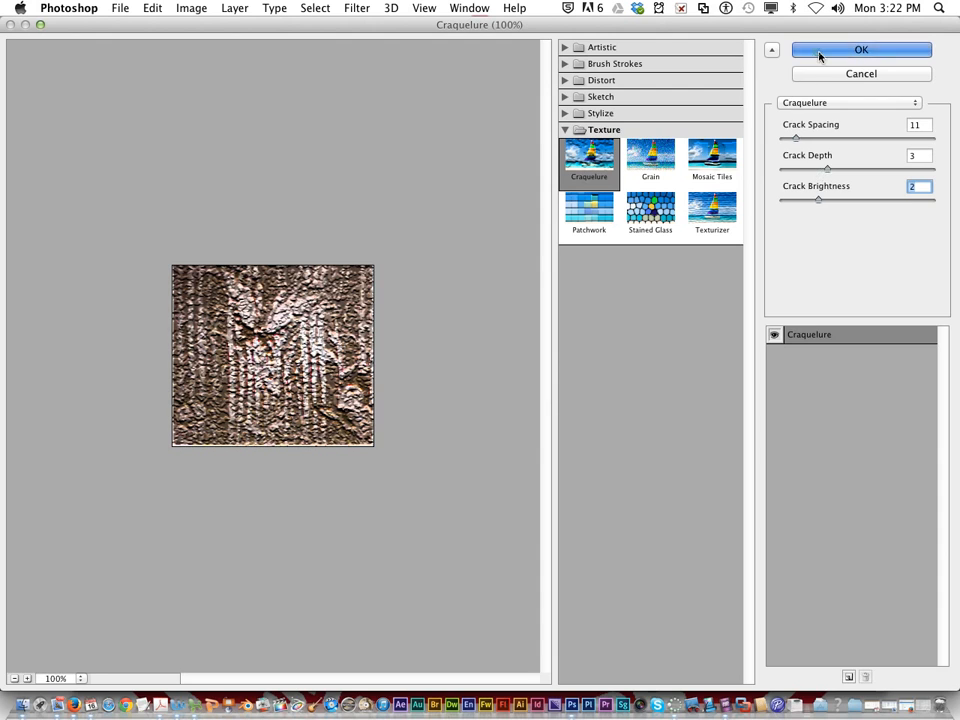
click(860, 50)
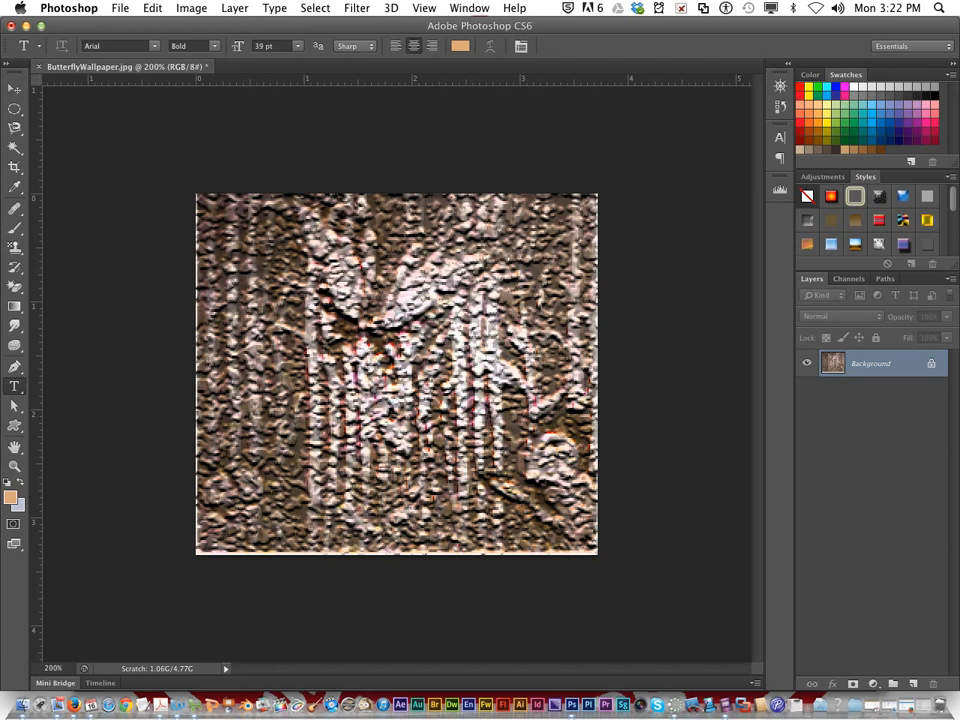
Save the butterfly image as a new JPEG named Craquelure.jpg, accepting the JPEG options
click(120, 8)
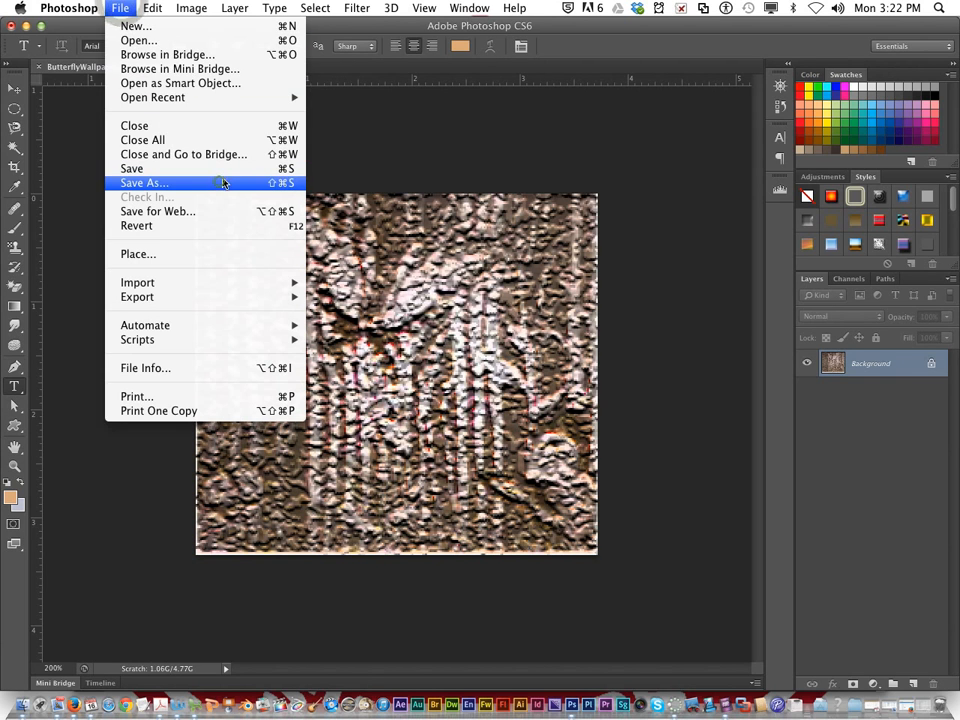
click(144, 184)
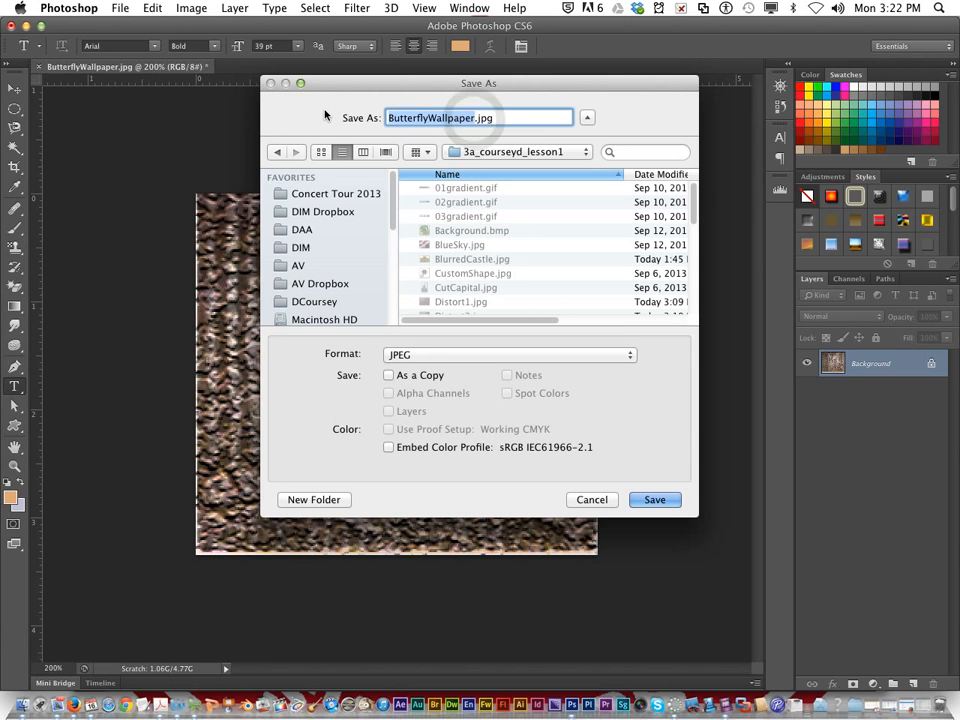
text(Cra.jpg)
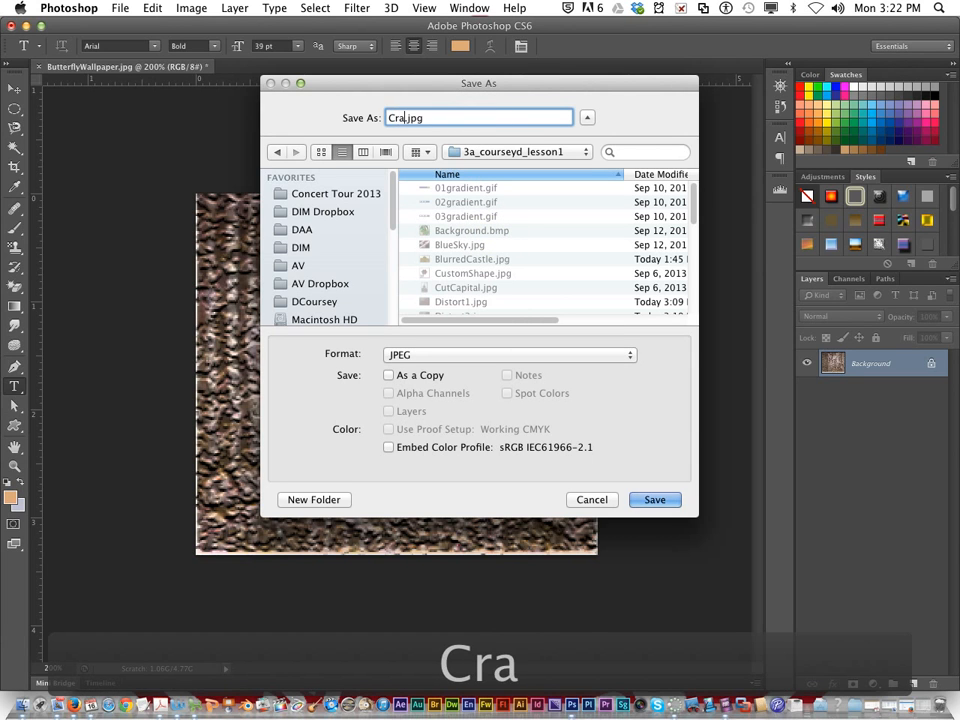
text(q)
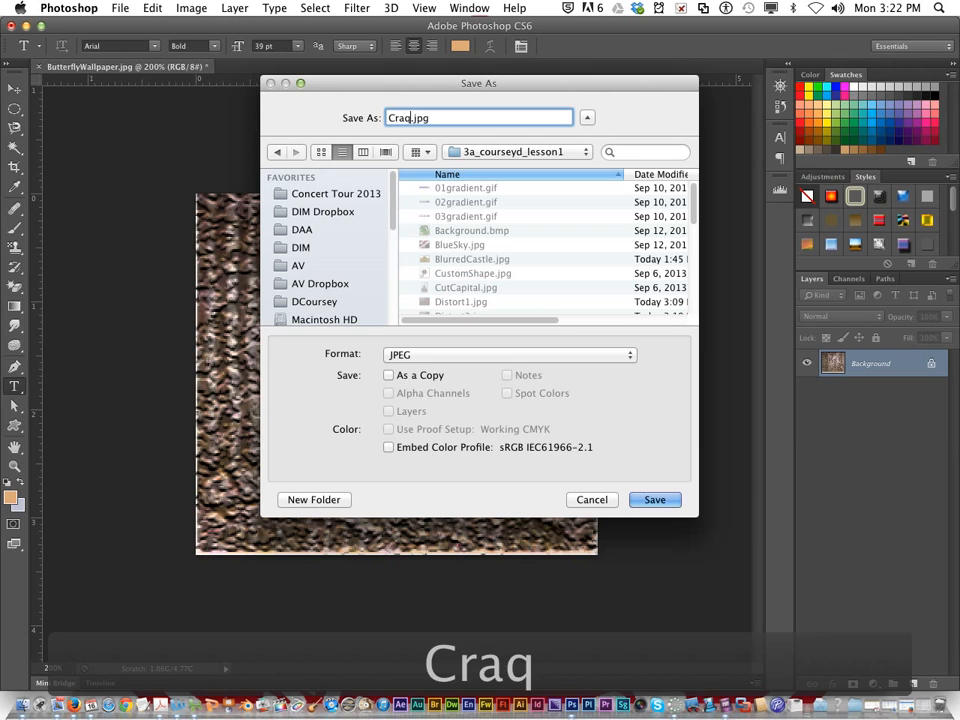
text(ue)
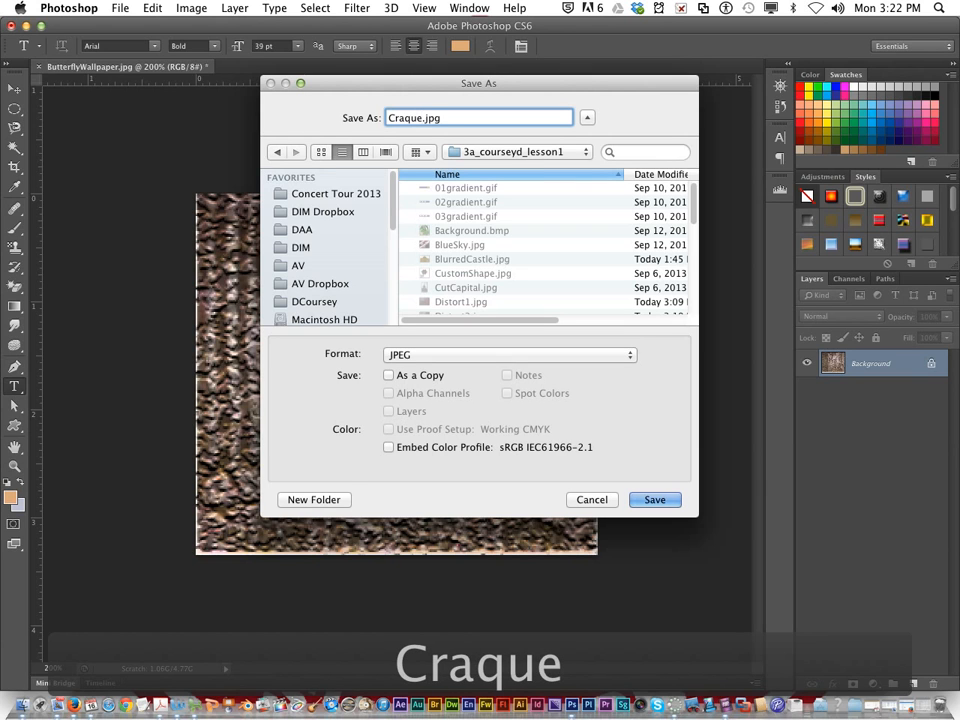
text(lure)
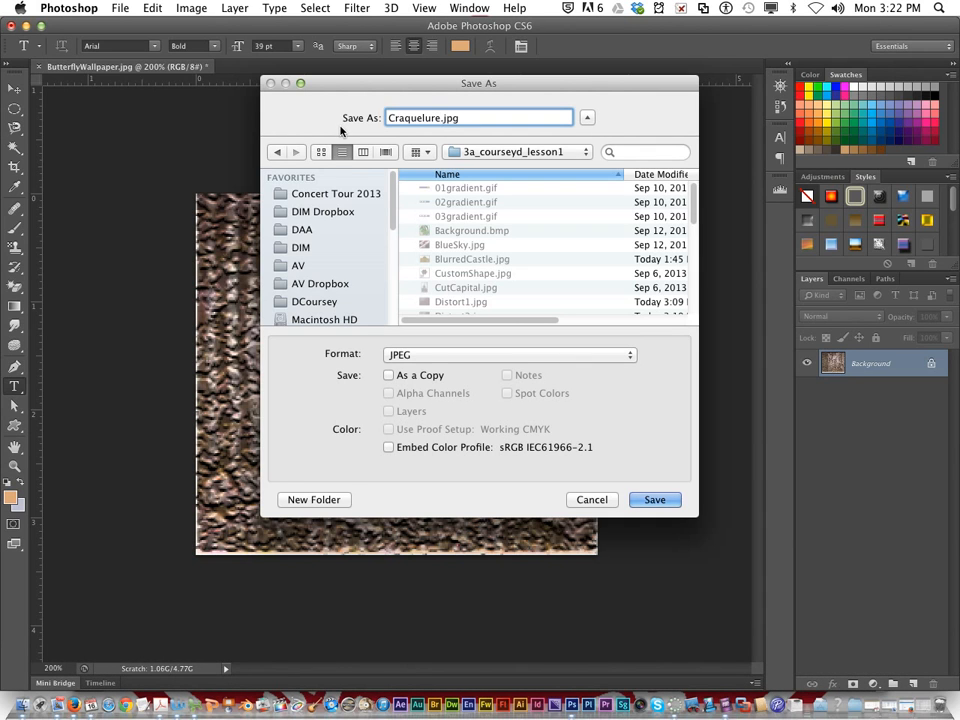
mouse_move(500, 332)
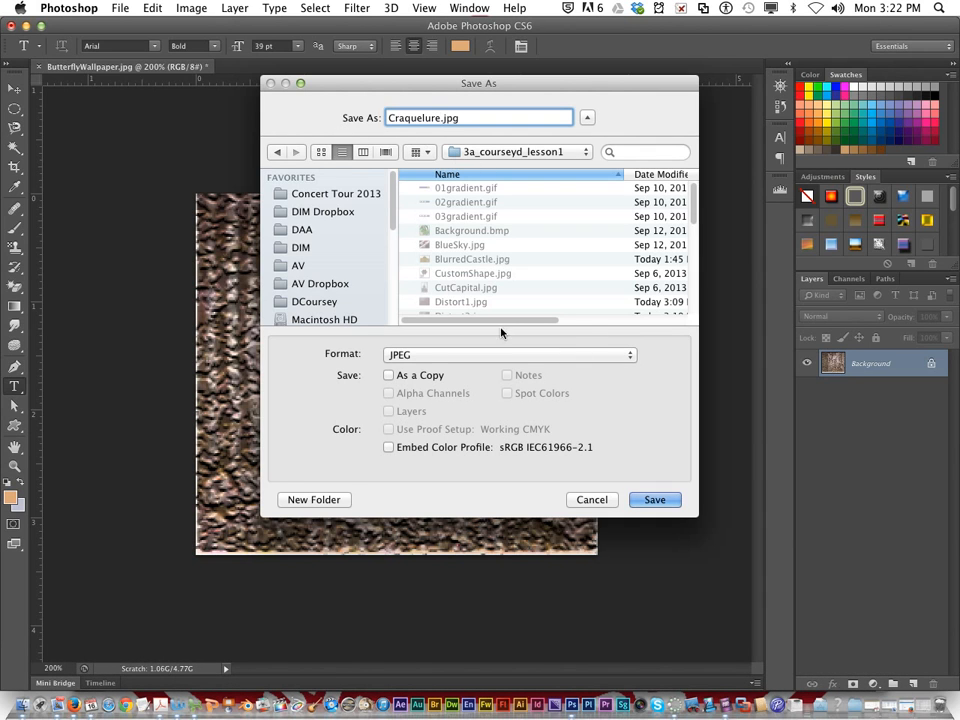
click(654, 500)
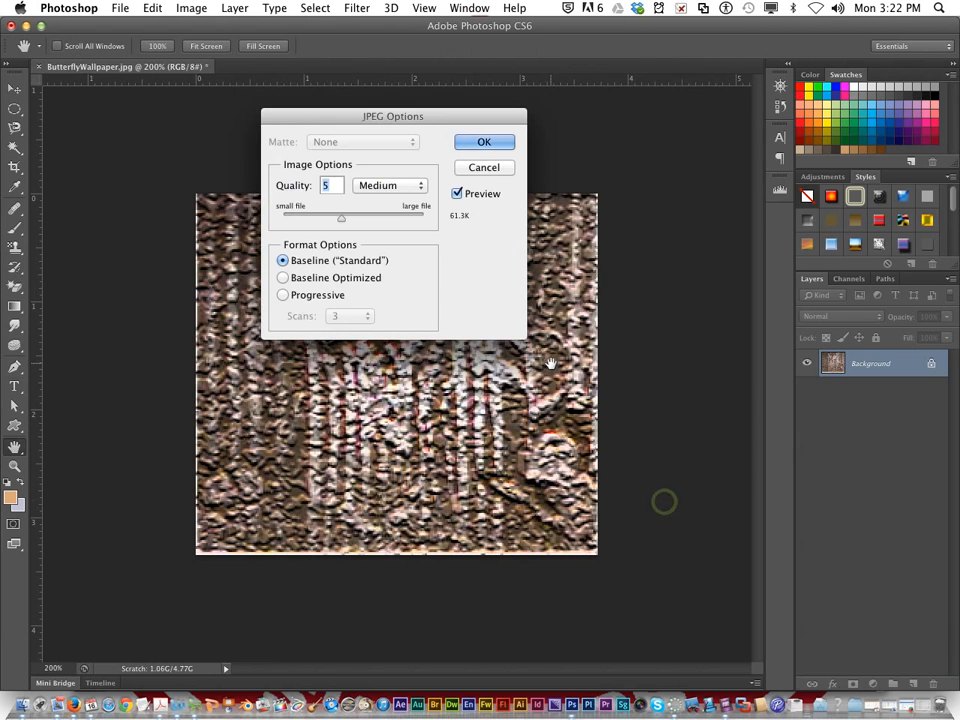
click(484, 140)
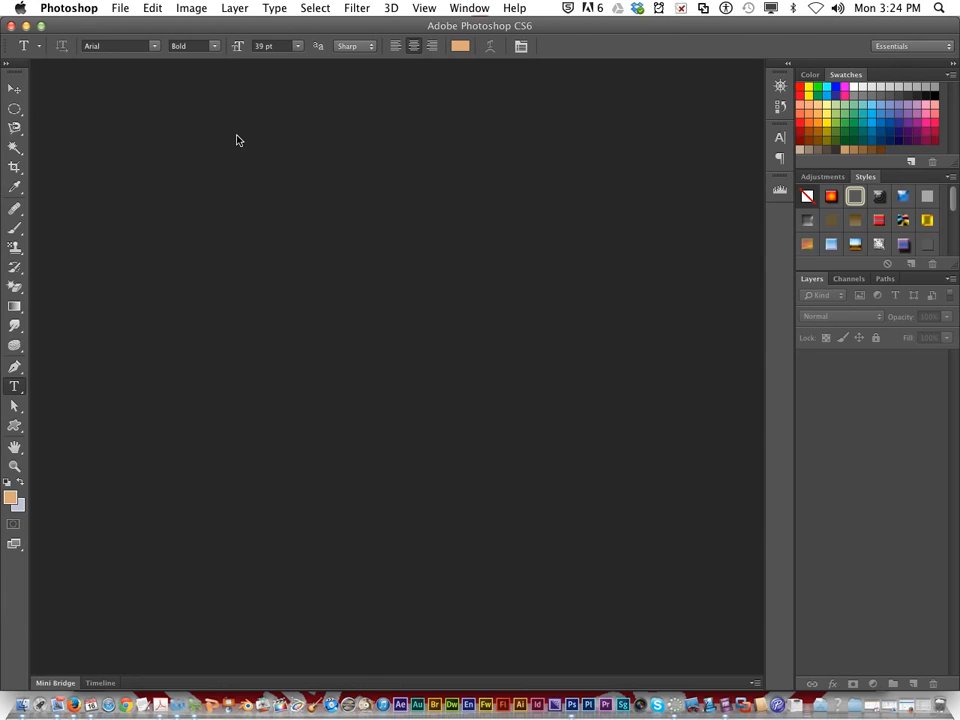
mouse_move(232, 146)
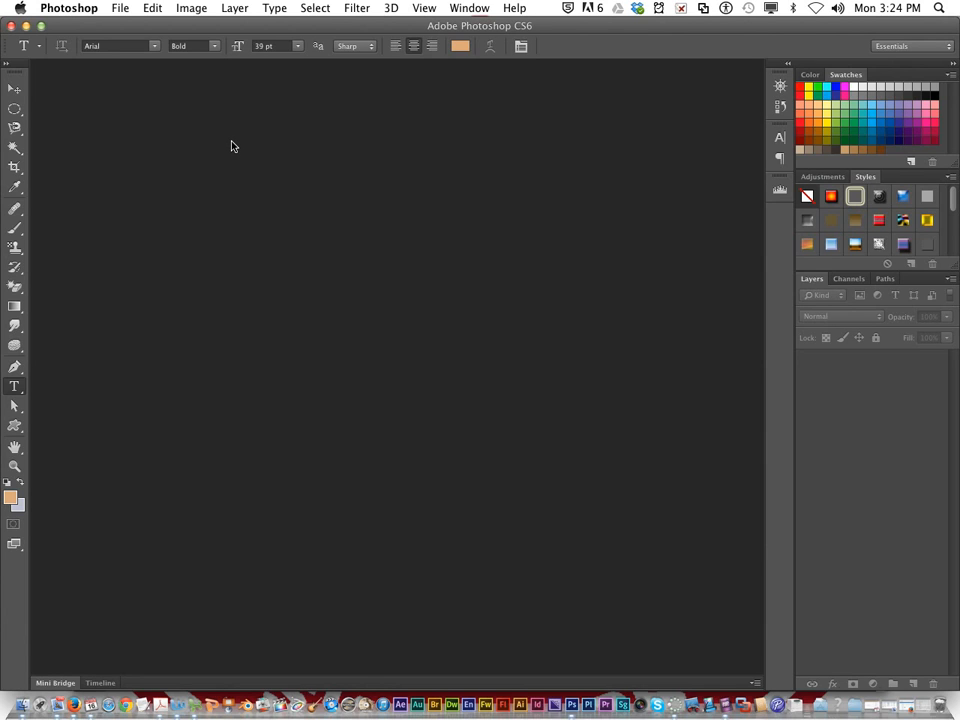